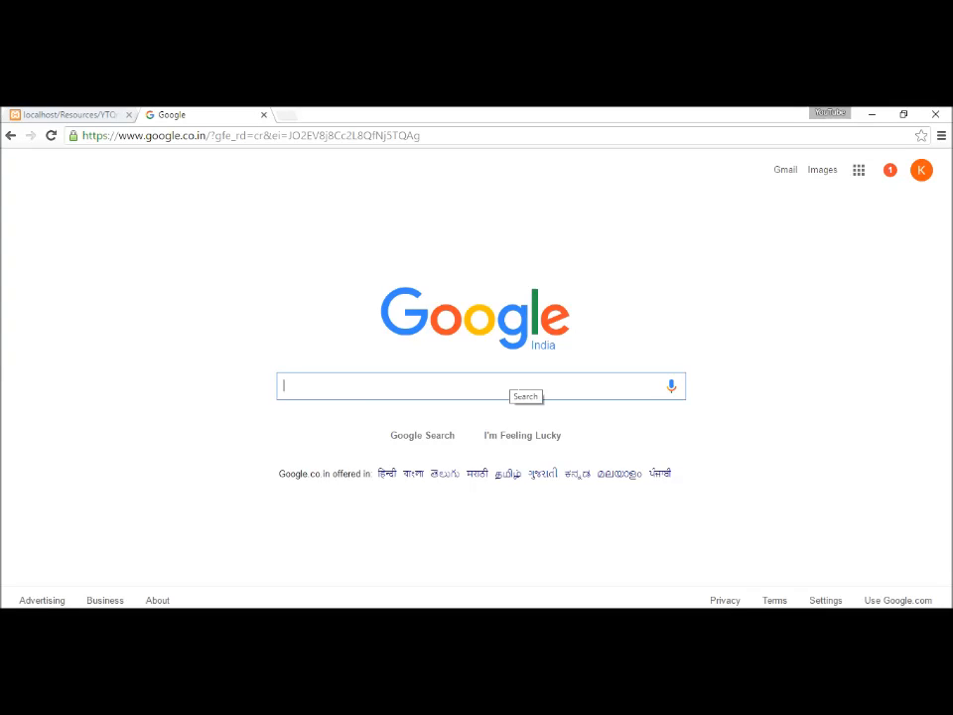
Step: Search Google for "php qr code reader" and open the php-qrcode-detector-decoder GitHub download options
text(php qr code reader)
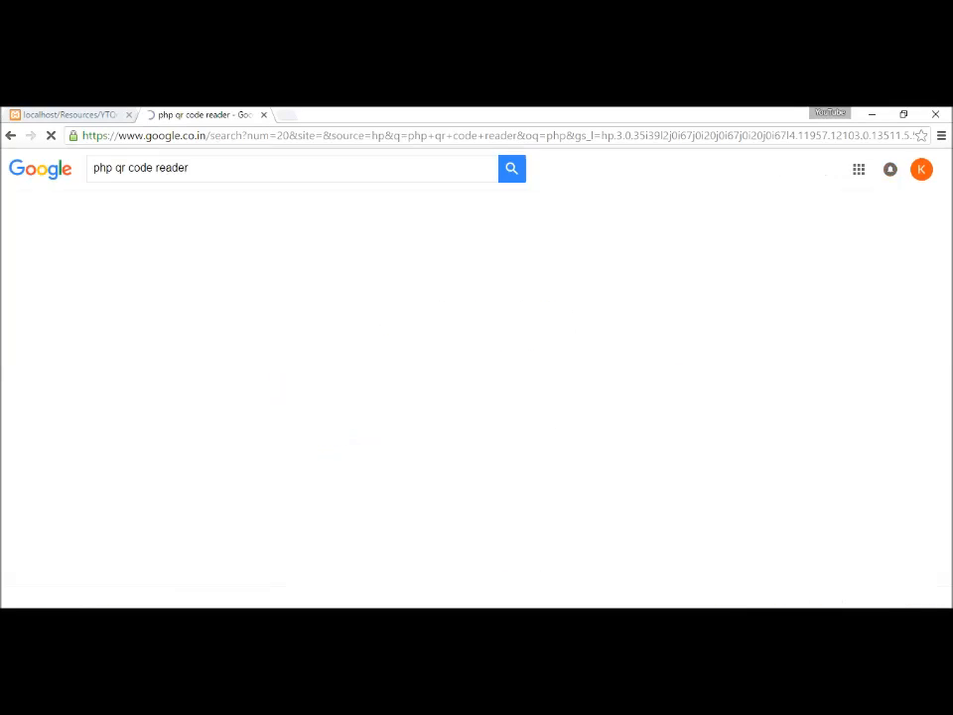
click(512, 166)
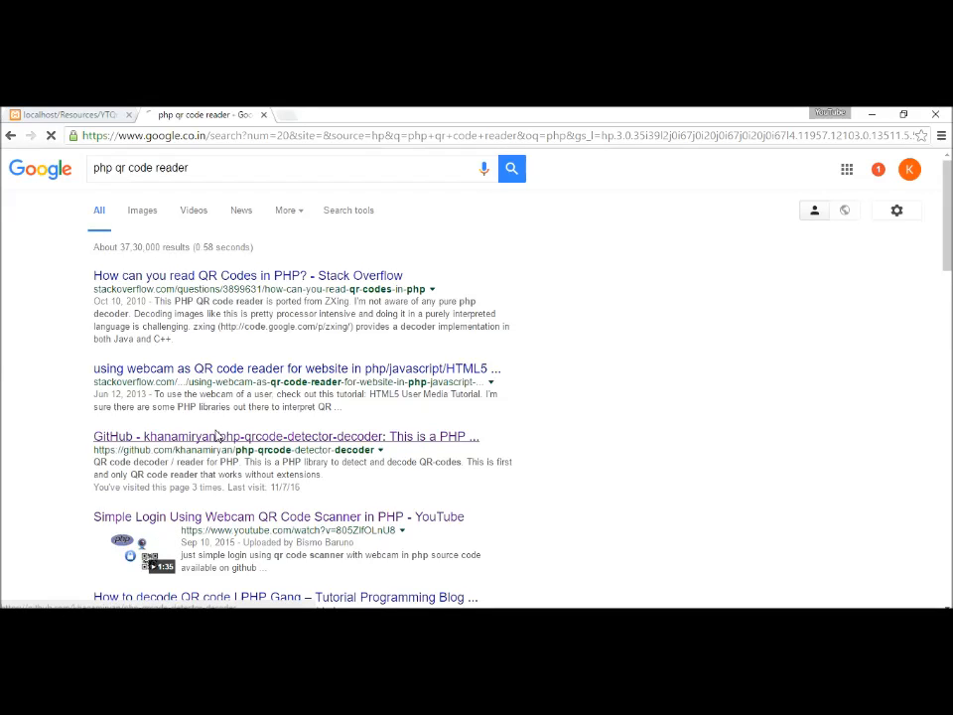
click(286, 436)
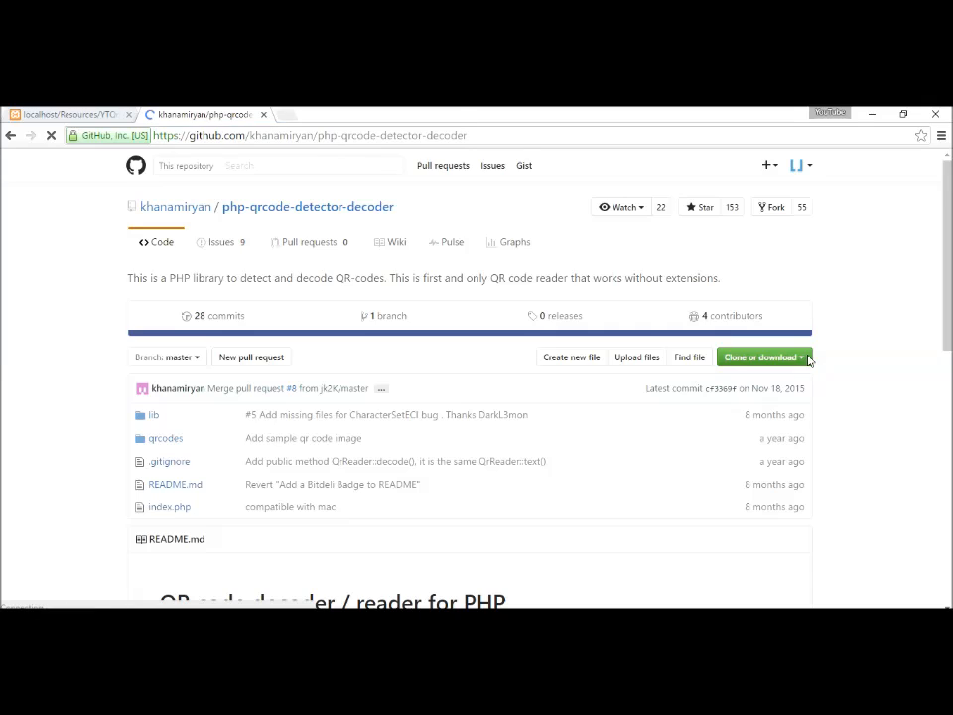
click(763, 358)
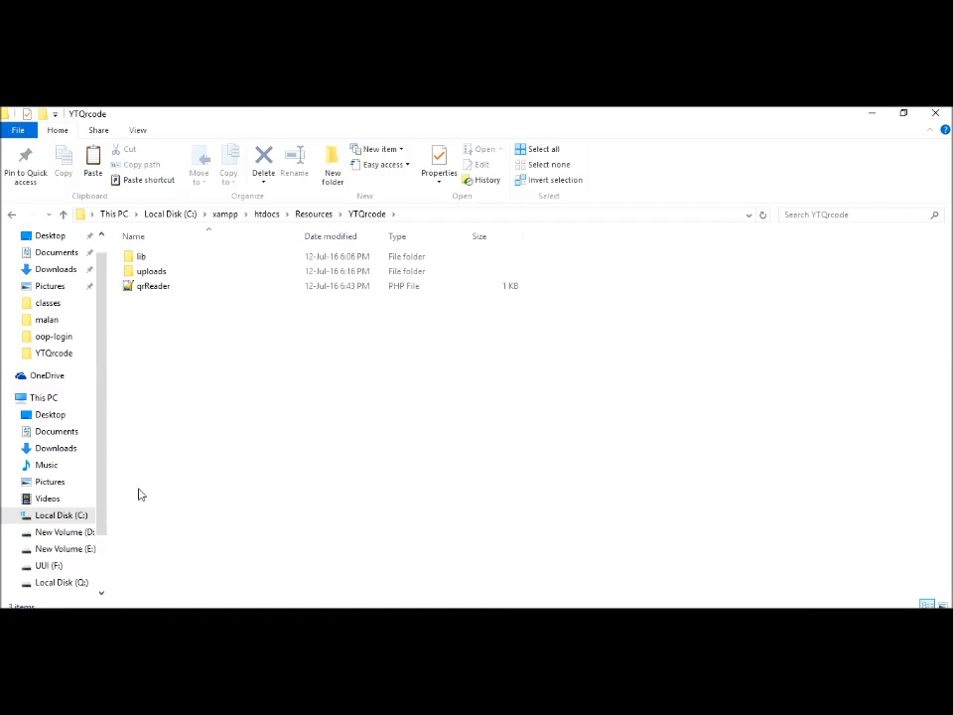
Step: View the two QR images in uploads, return to the project folder and open qrReader in Notepad++
click(141, 256)
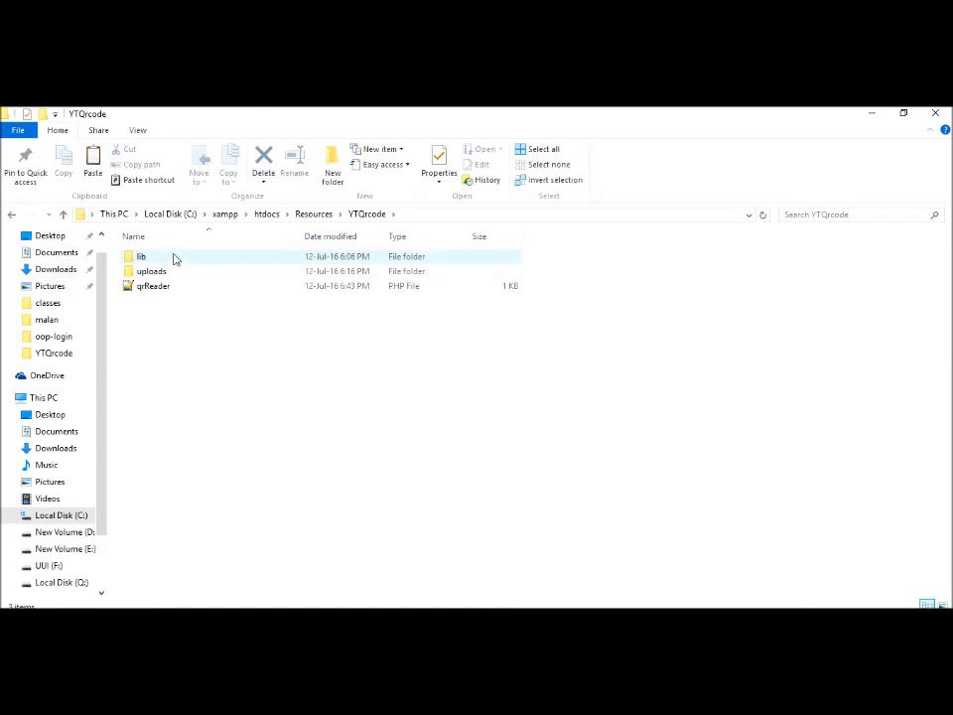
double_click(141, 256)
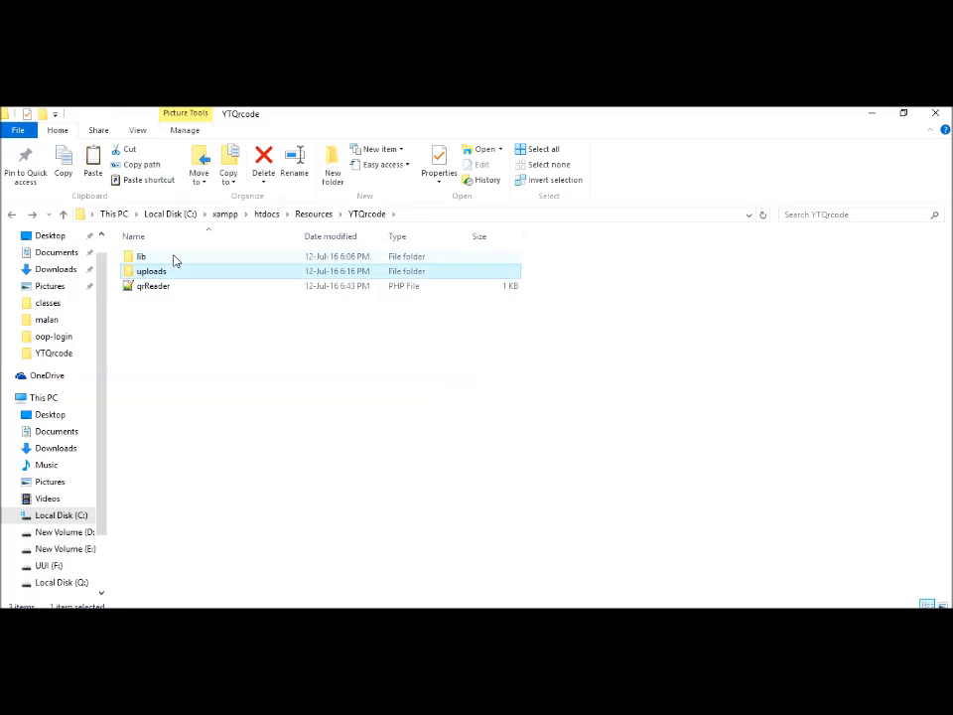
double_click(151, 270)
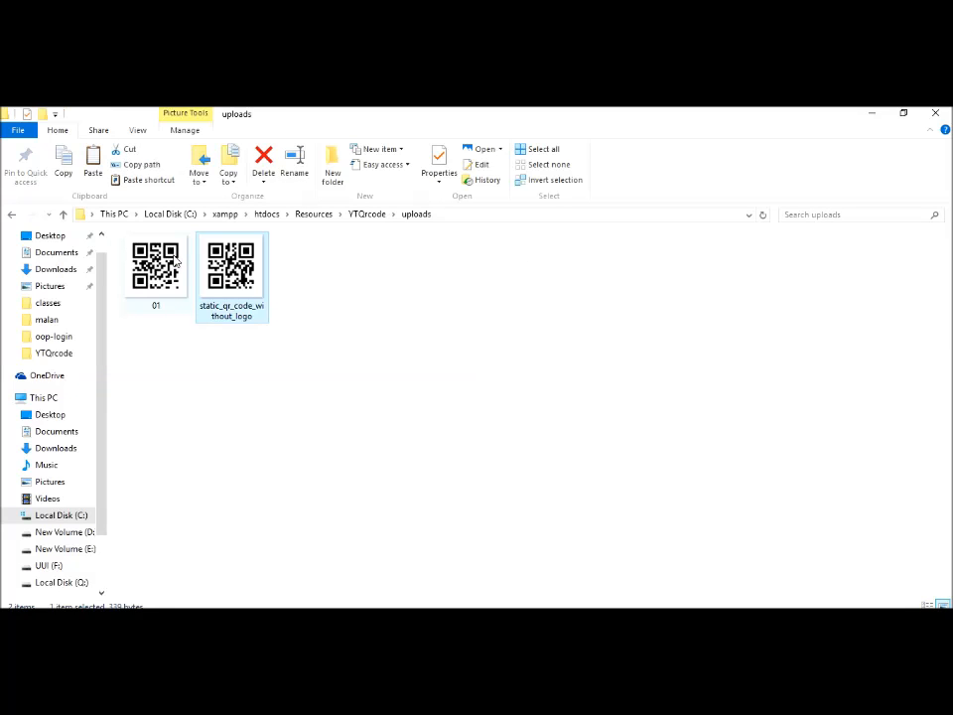
mouse_move(230, 266)
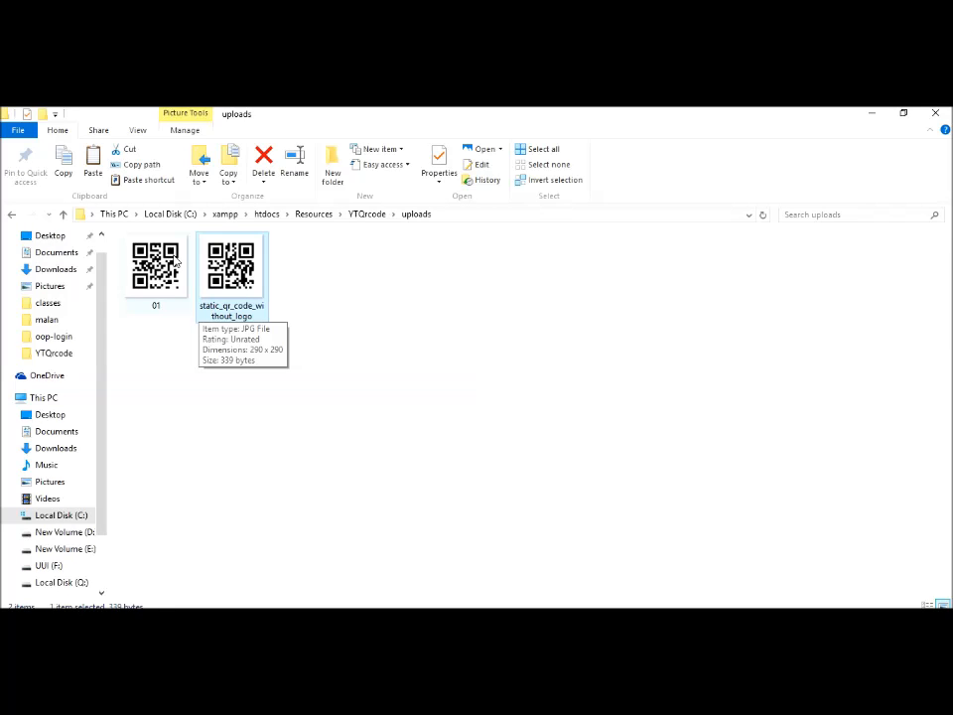
click(64, 215)
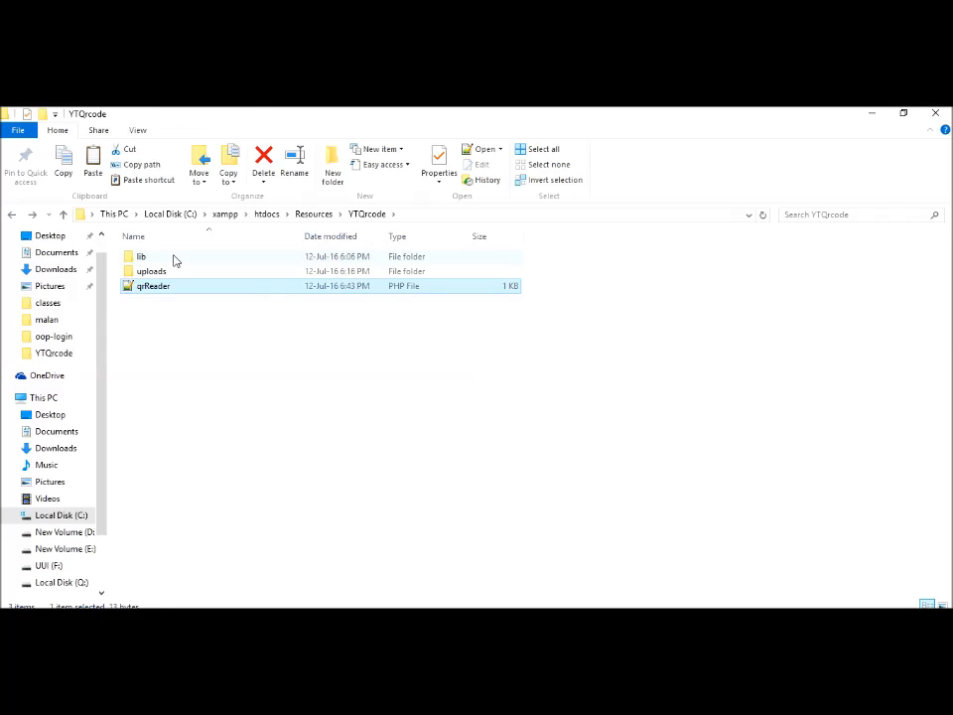
double_click(155, 286)
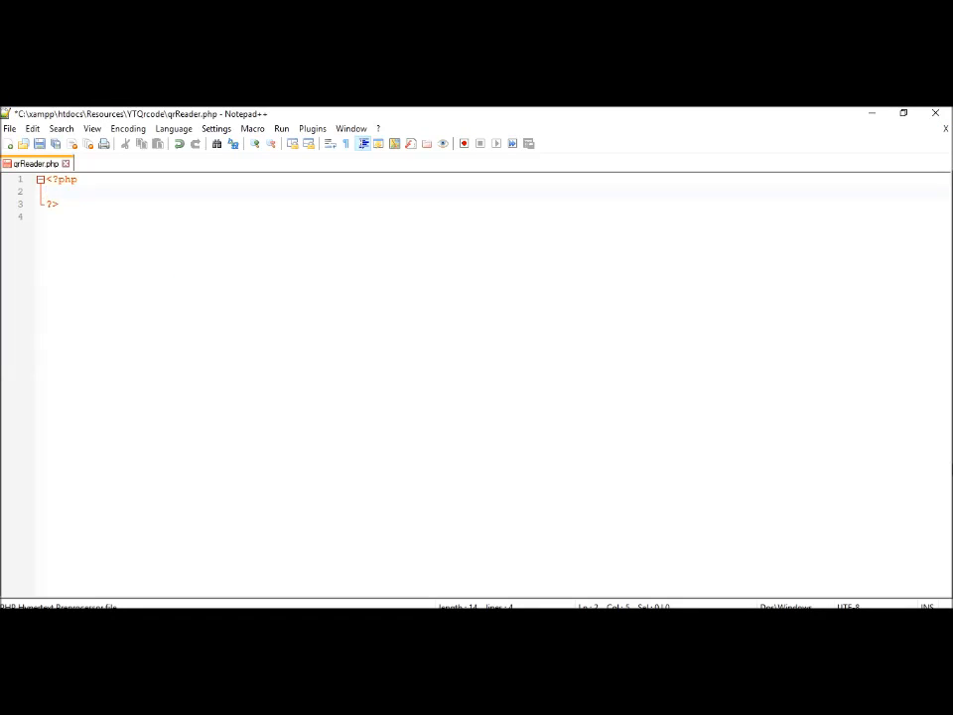
Step: Require 'lib/QrReader.php' and scandir('uploads') between the PHP tags
text(require)
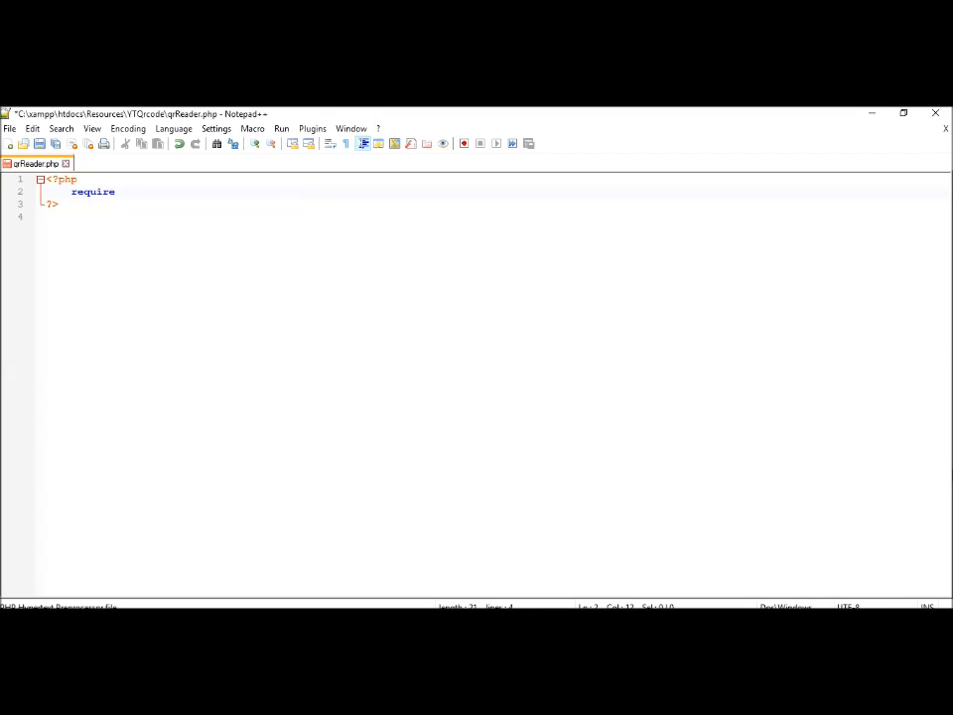
text('li';)
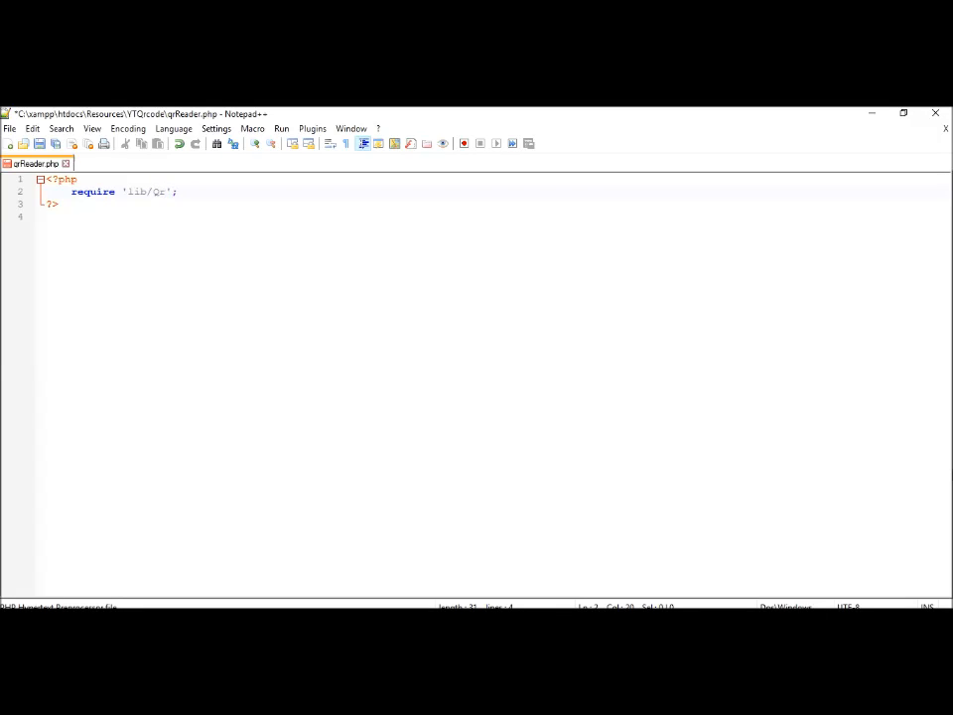
text(Reader.php)
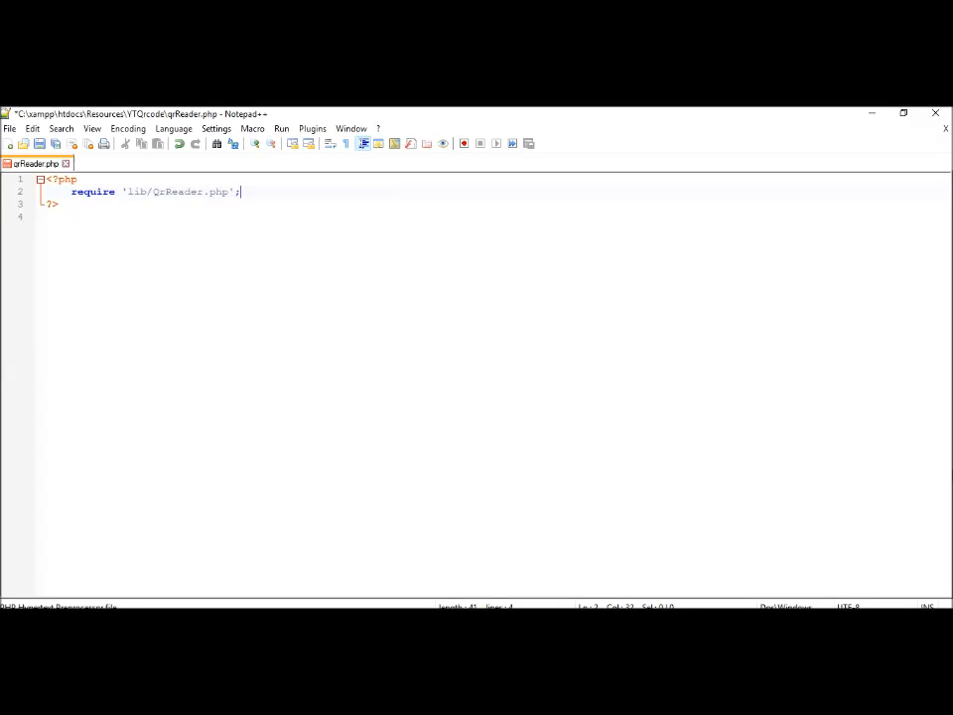
text(sd)
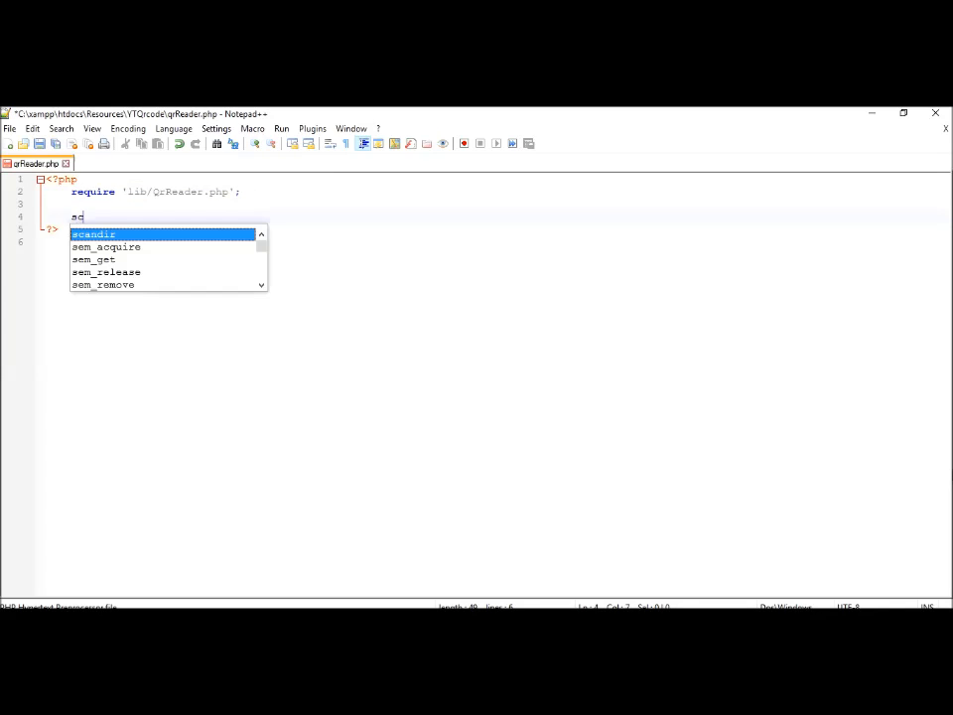
text(candir('');)
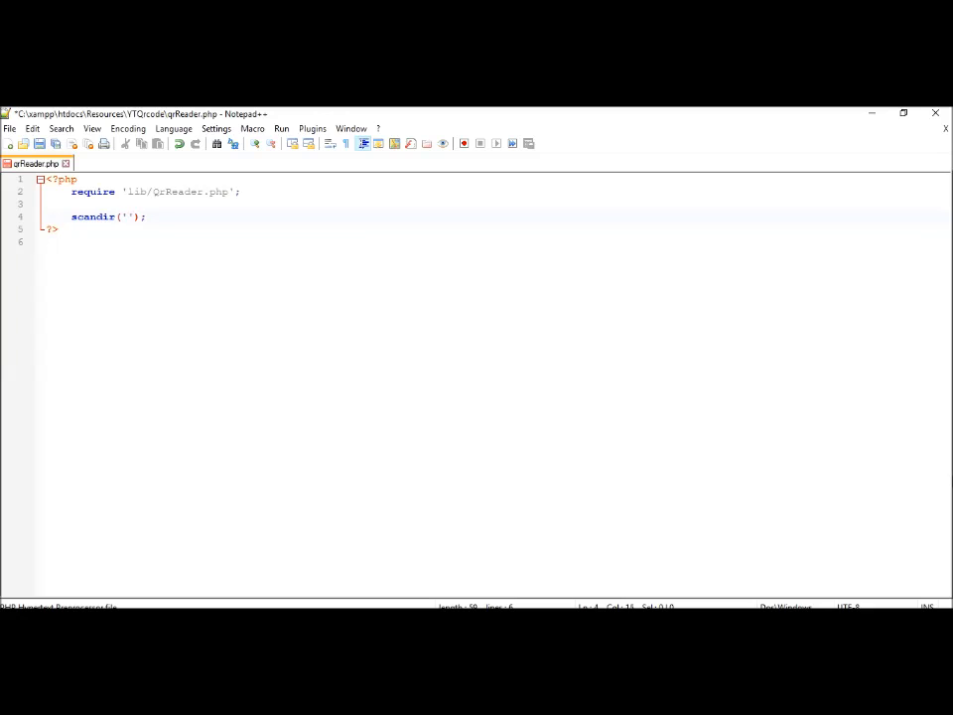
text(uploads)
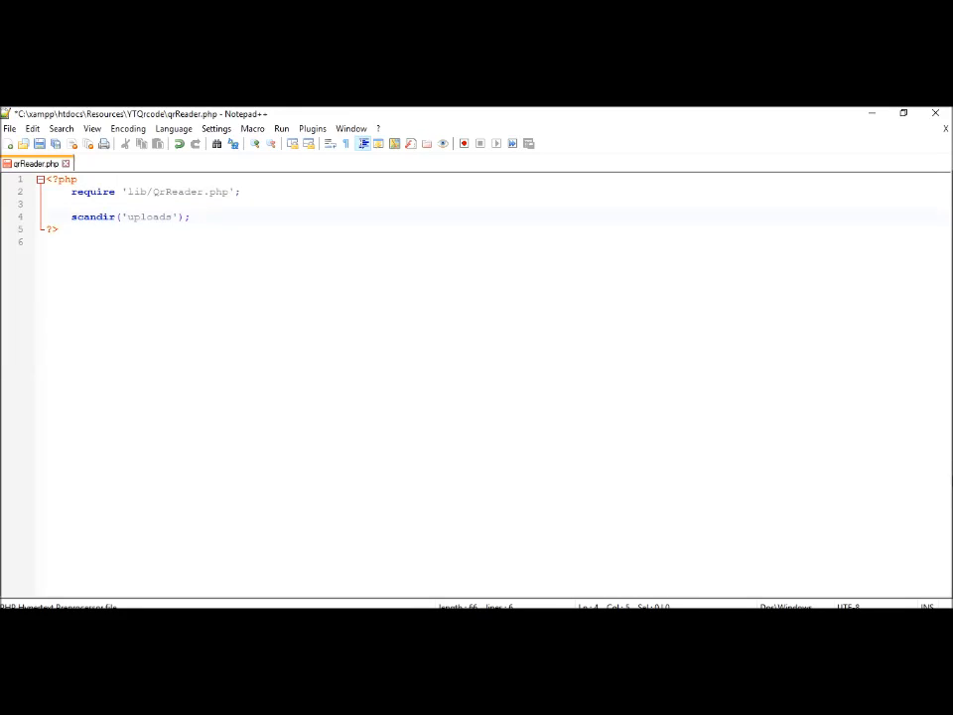
Step: Store the scan result in $files, print_r($files), then select that line for replacement
text($files =)
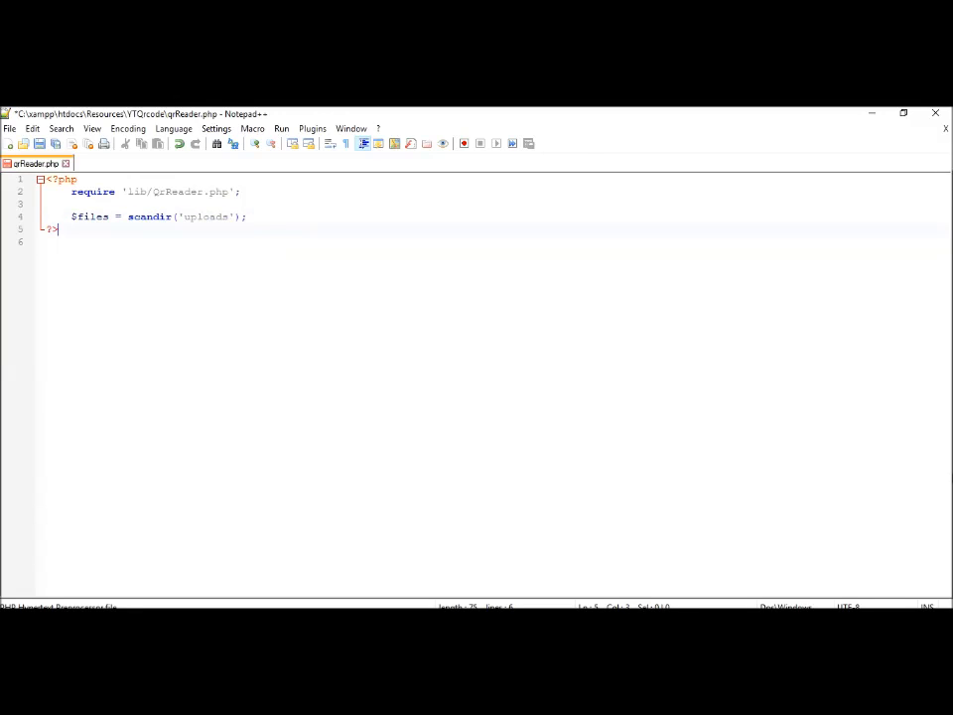
text(print_r();)
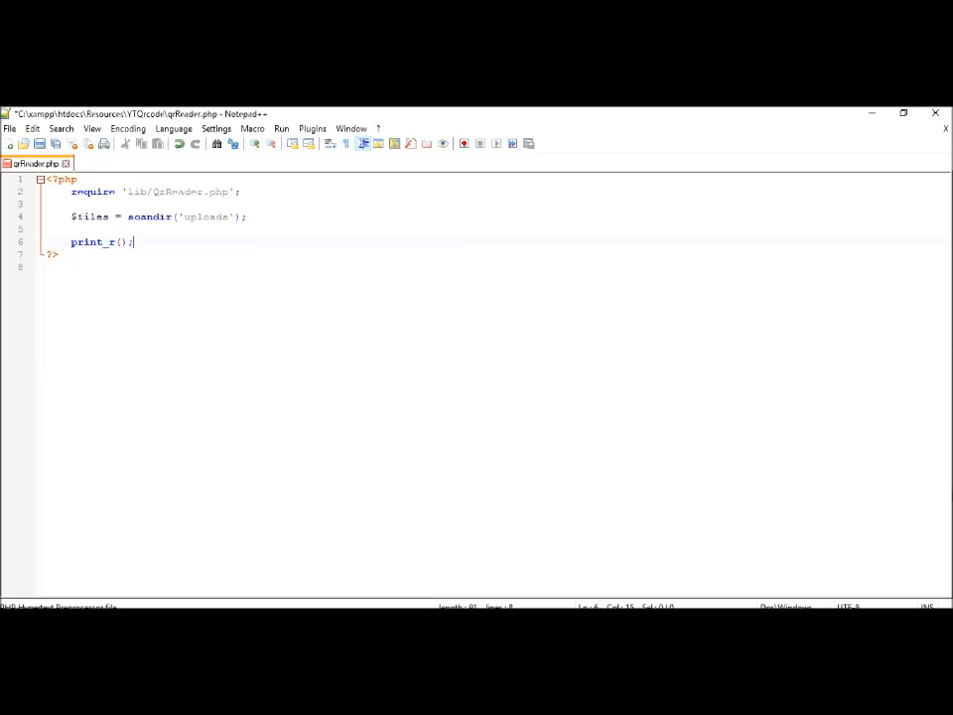
text($files)
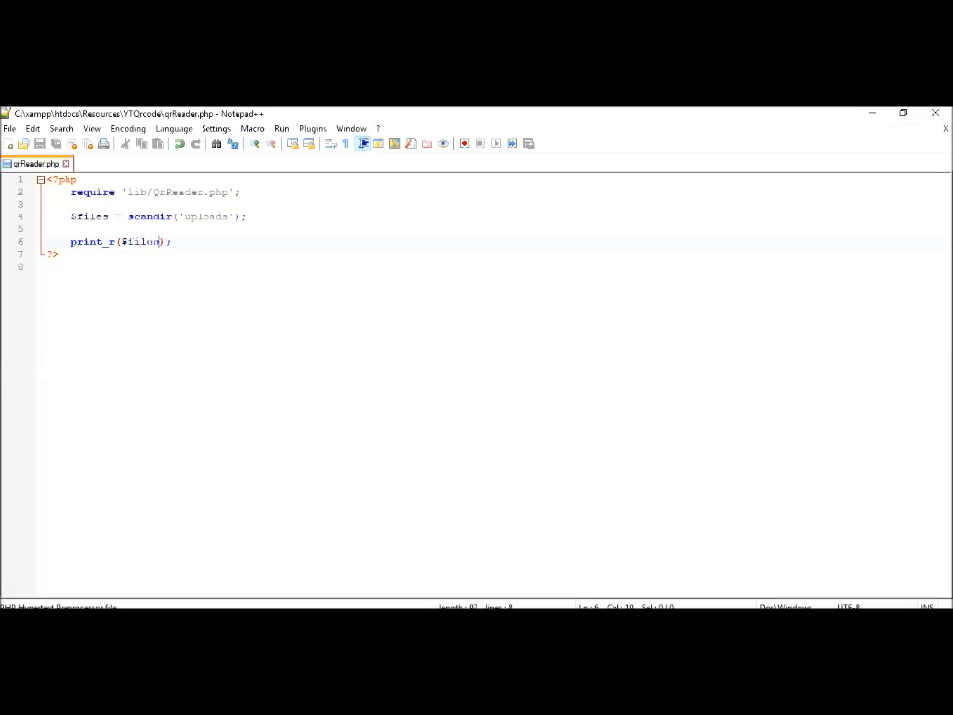
triple_click(119, 242)
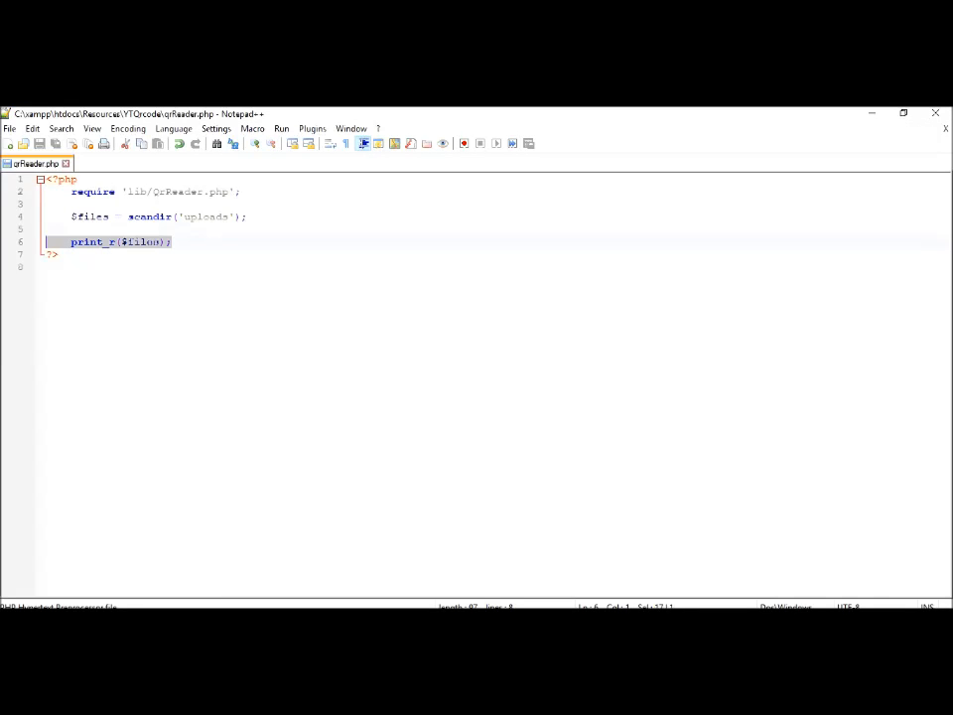
Step: Write a foreach loop over $files as $file
text(for)
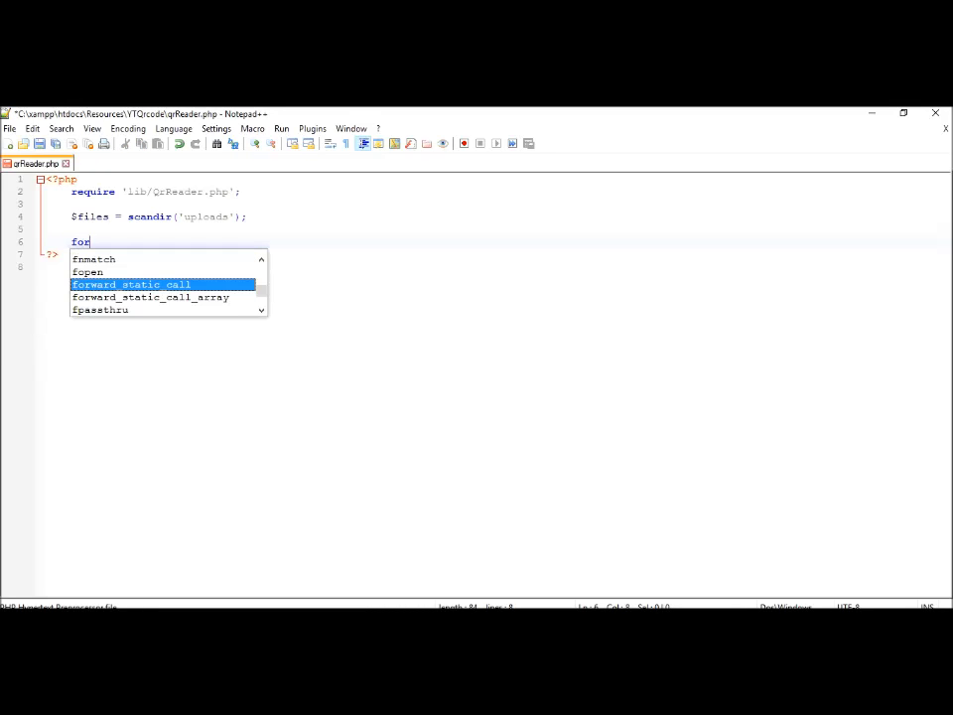
text(each)
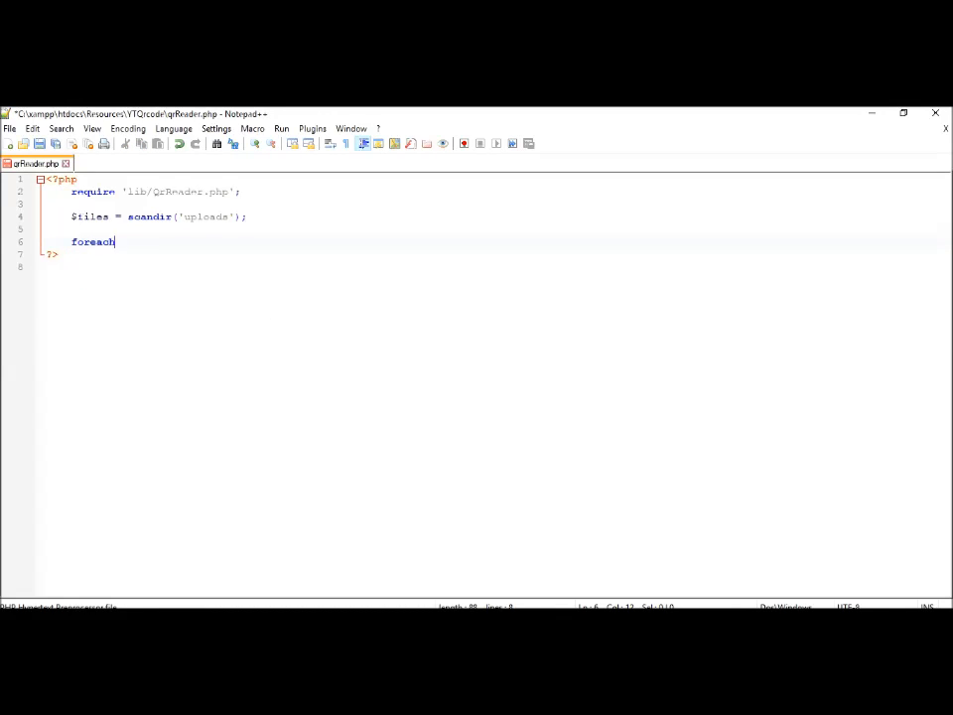
text(() {)
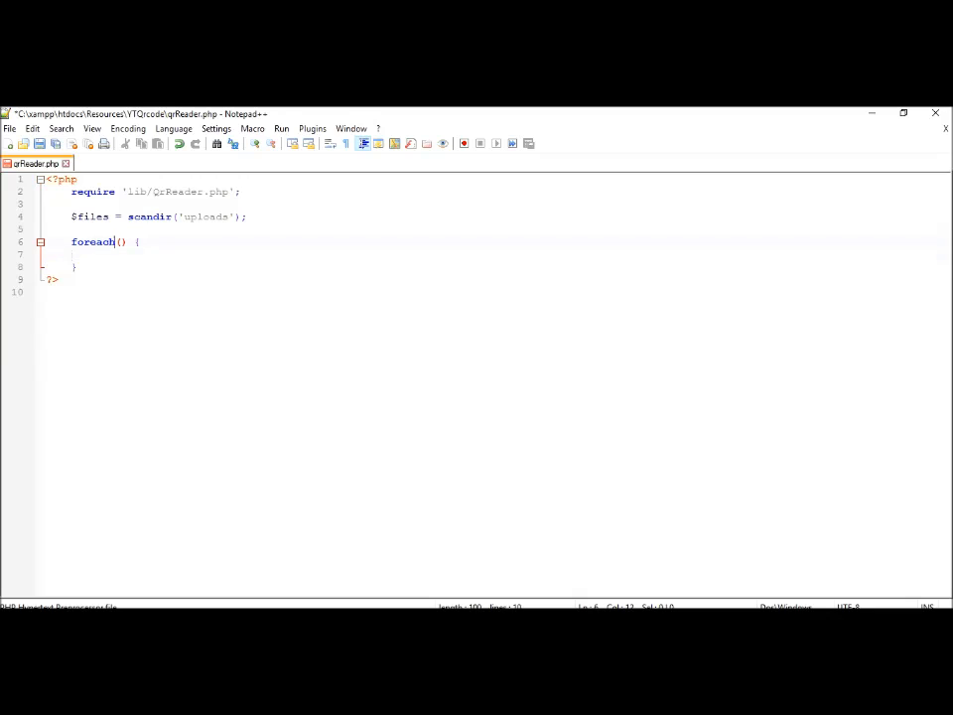
text($files)
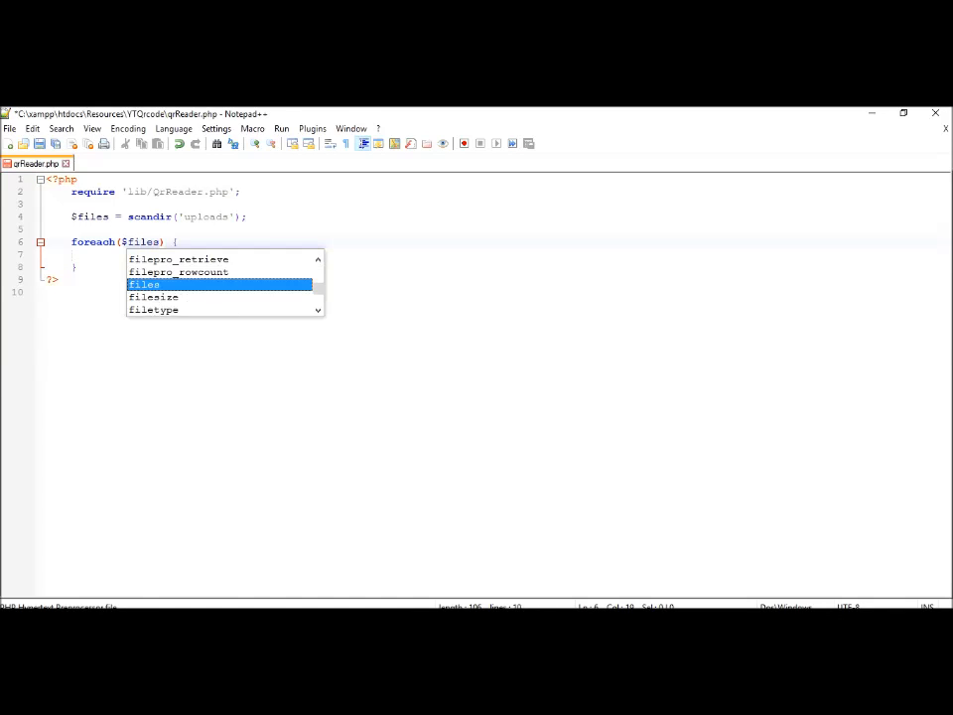
text(as $file)
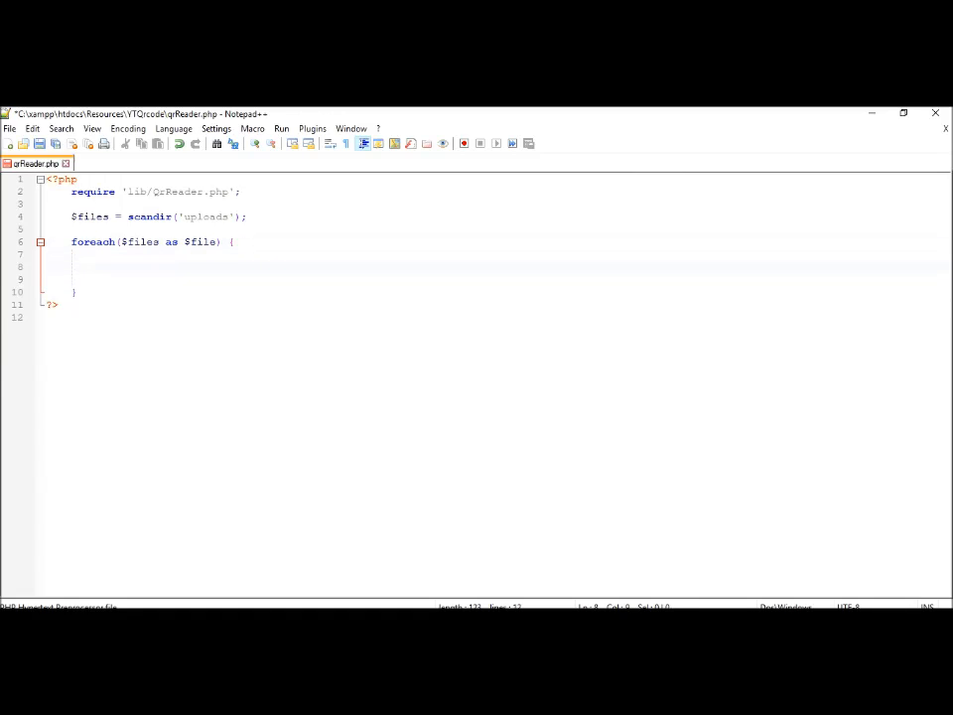
Step: Add if($file == '.' || $file == '..'){ continue; } else { } inside the loop
text(if())
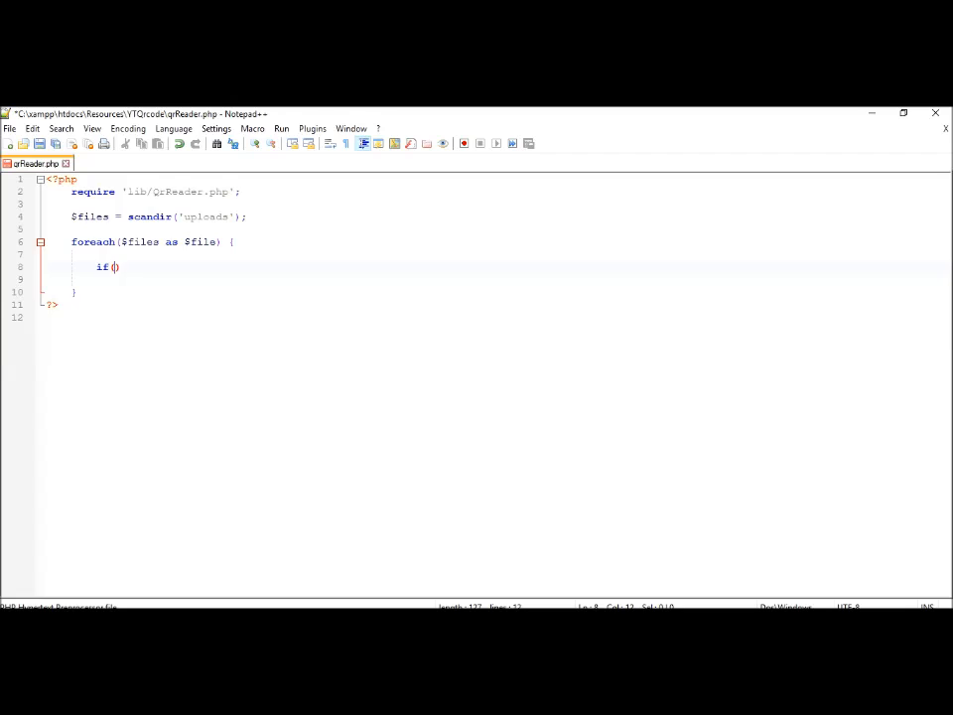
text($file ==)
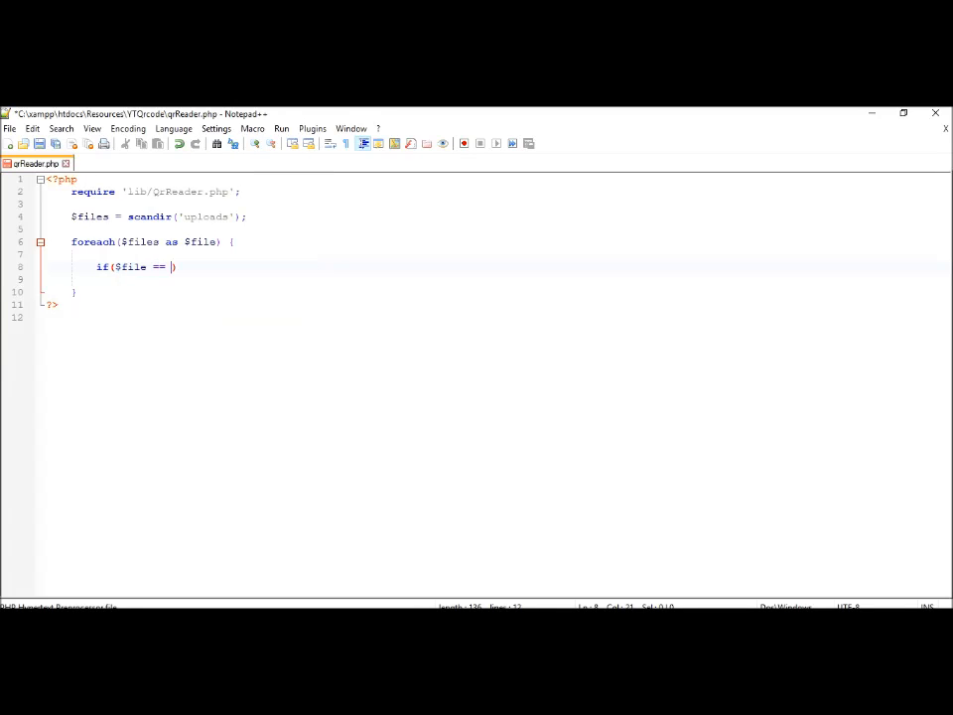
text('.')
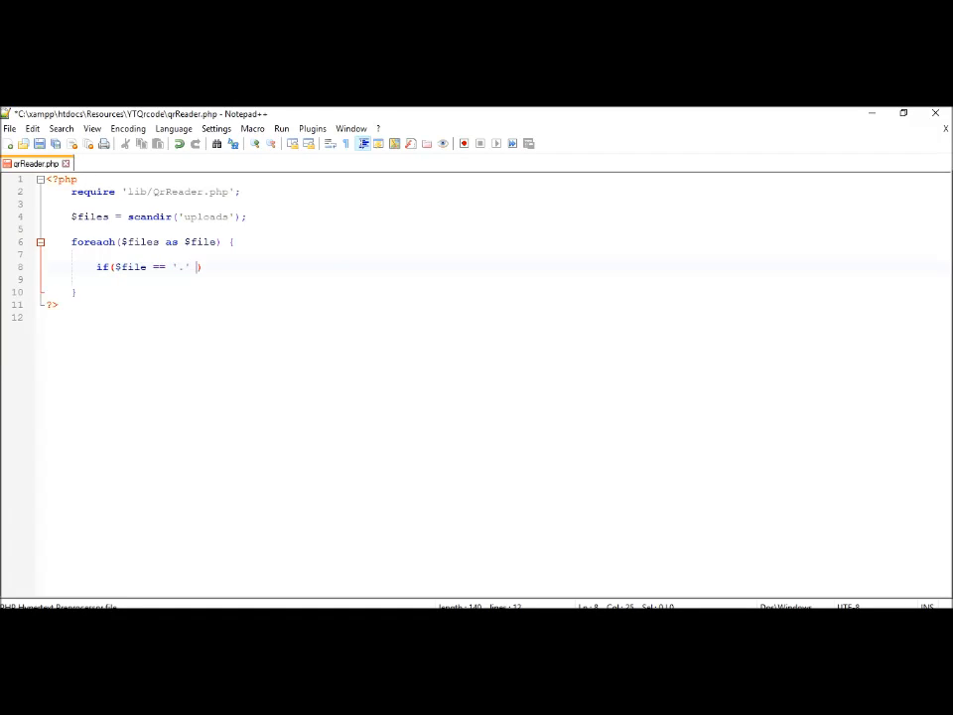
text(|| $file == ')
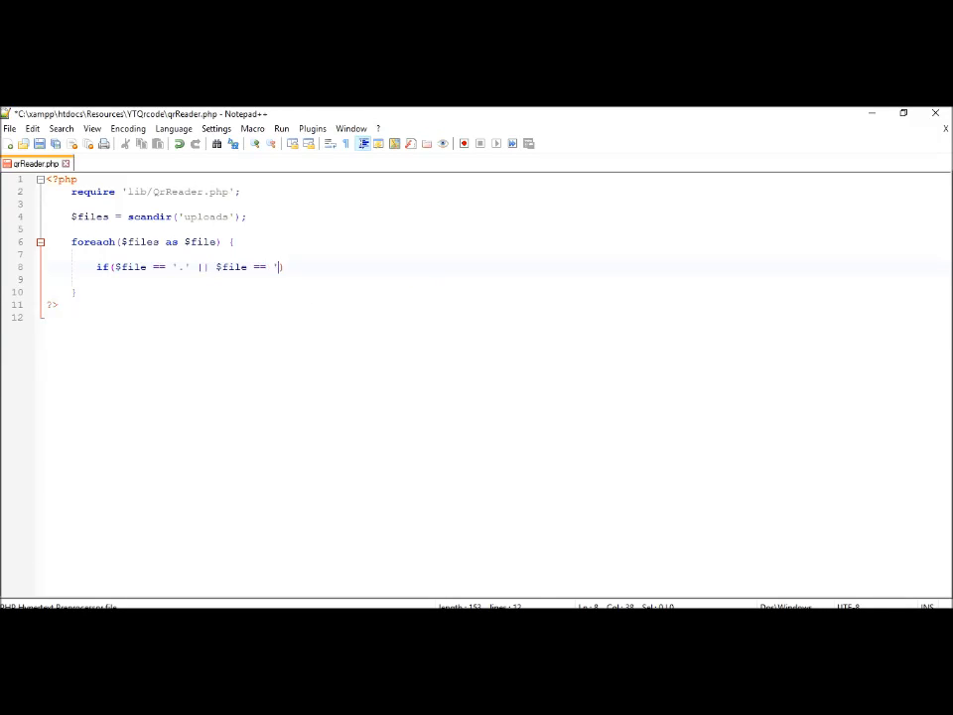
text(..')
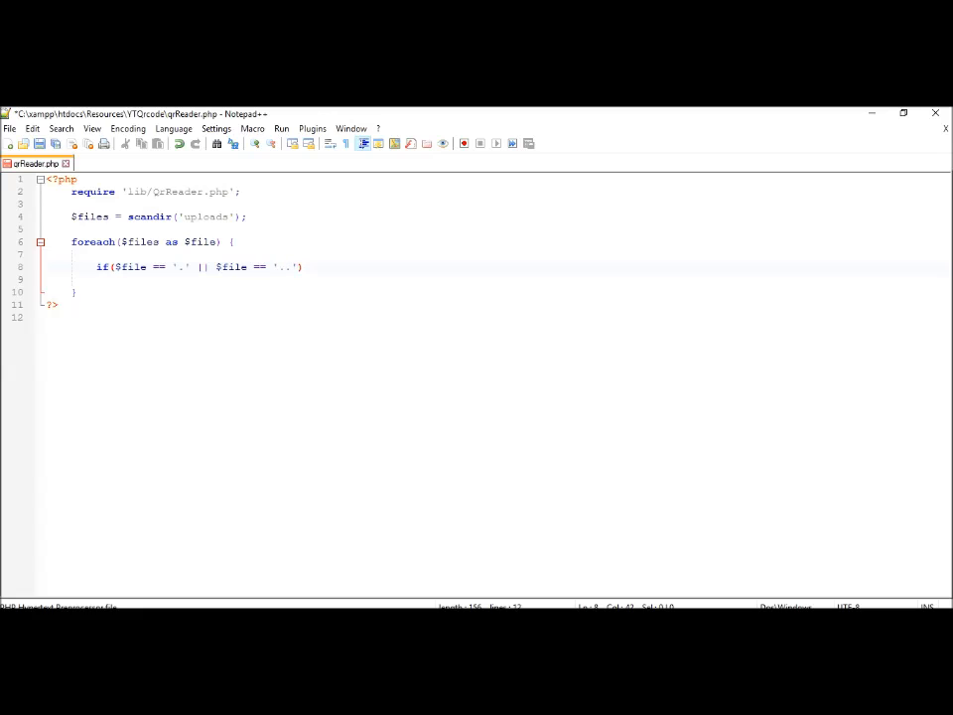
text({)
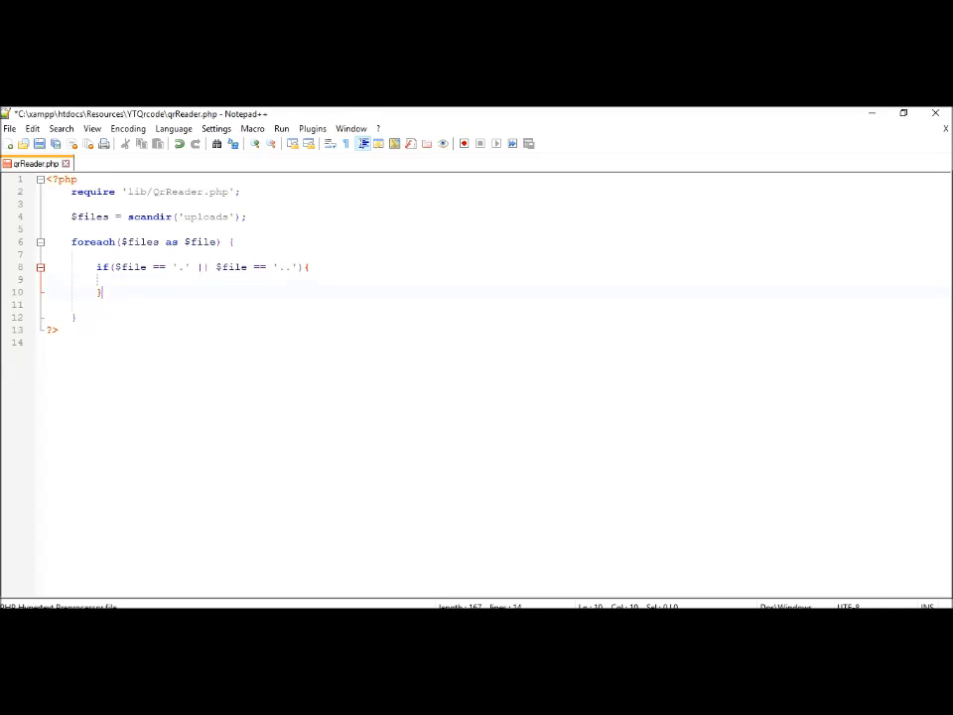
text(else)
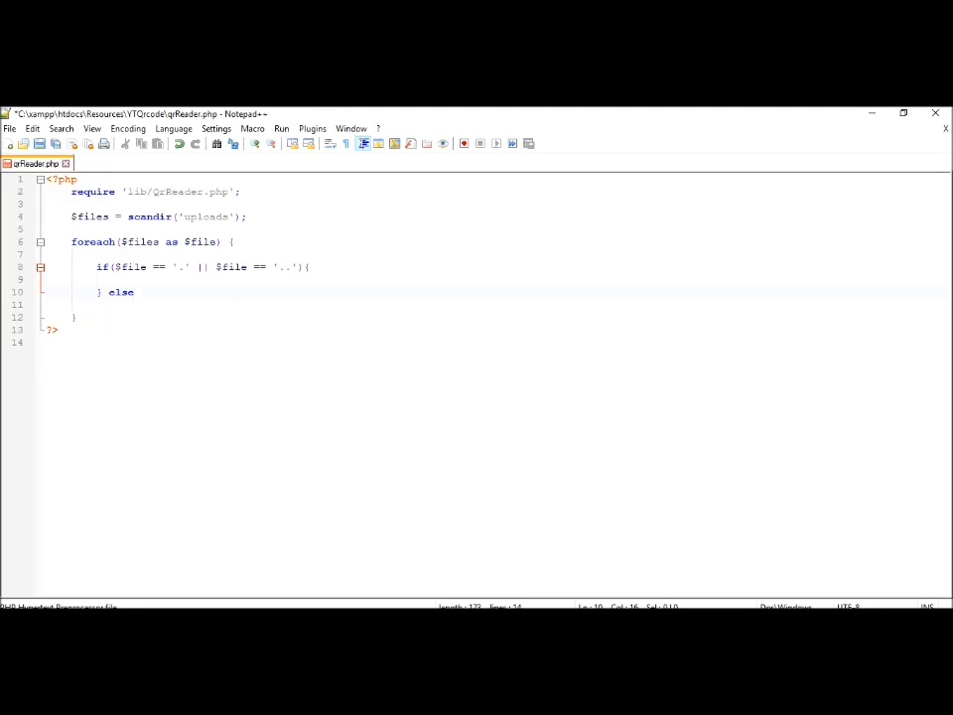
text({)
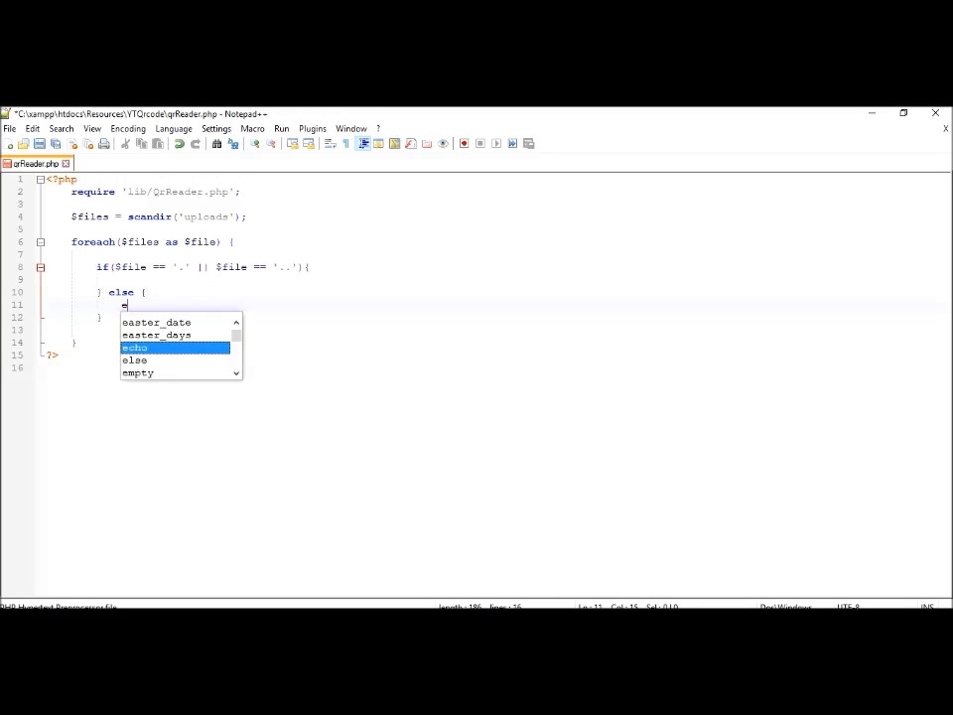
text(echo $file)
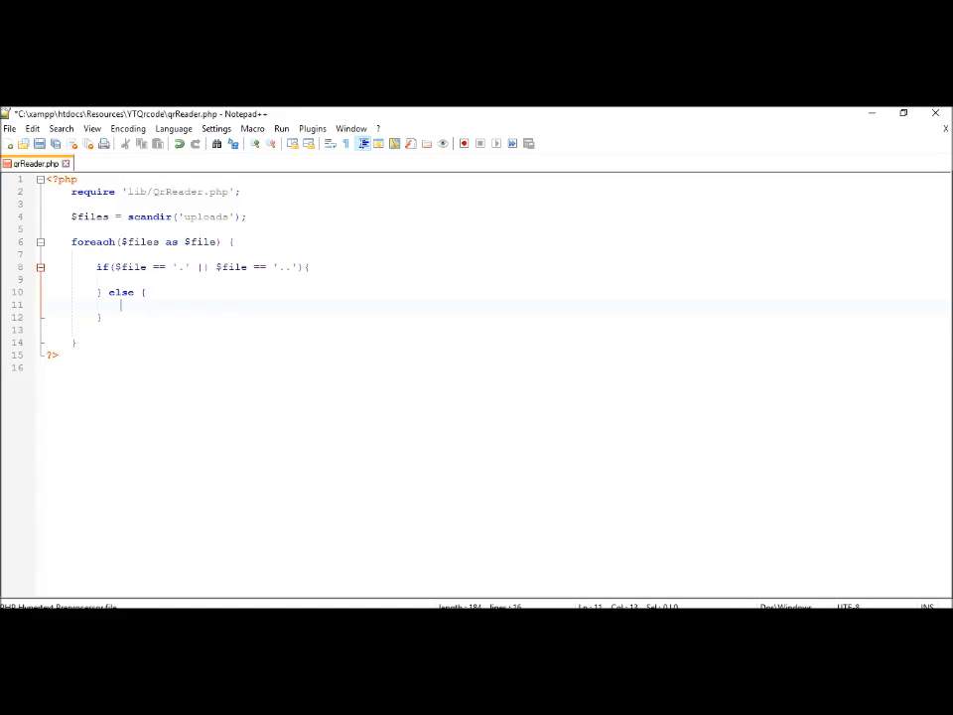
text(continue ;)
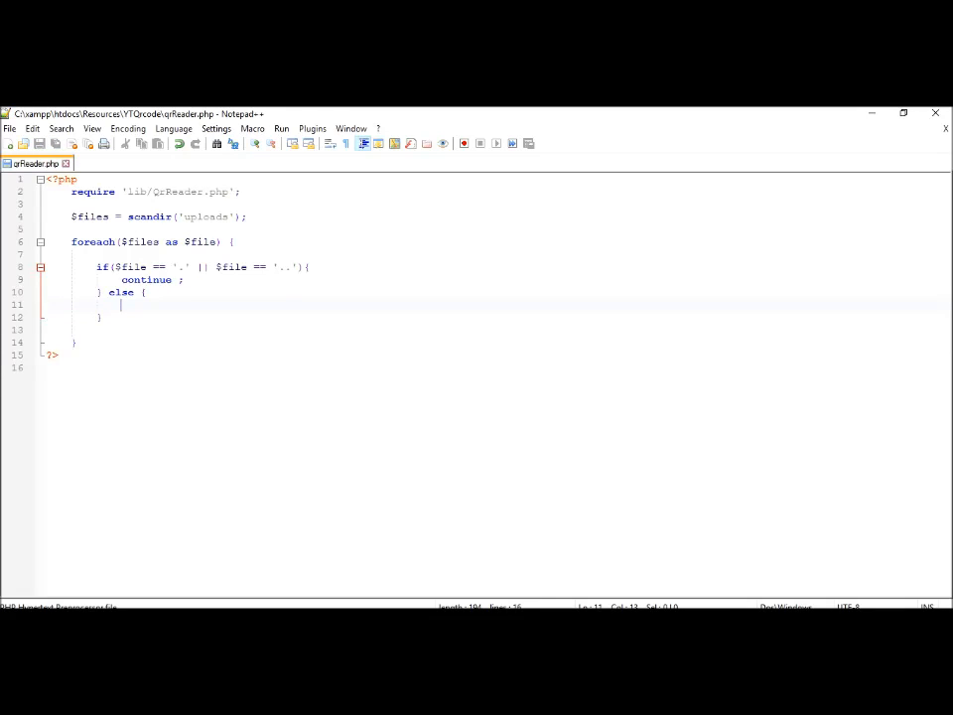
Step: Create $qrcode = new QrReader('uploads'.$file); in the else branch
text($qr)
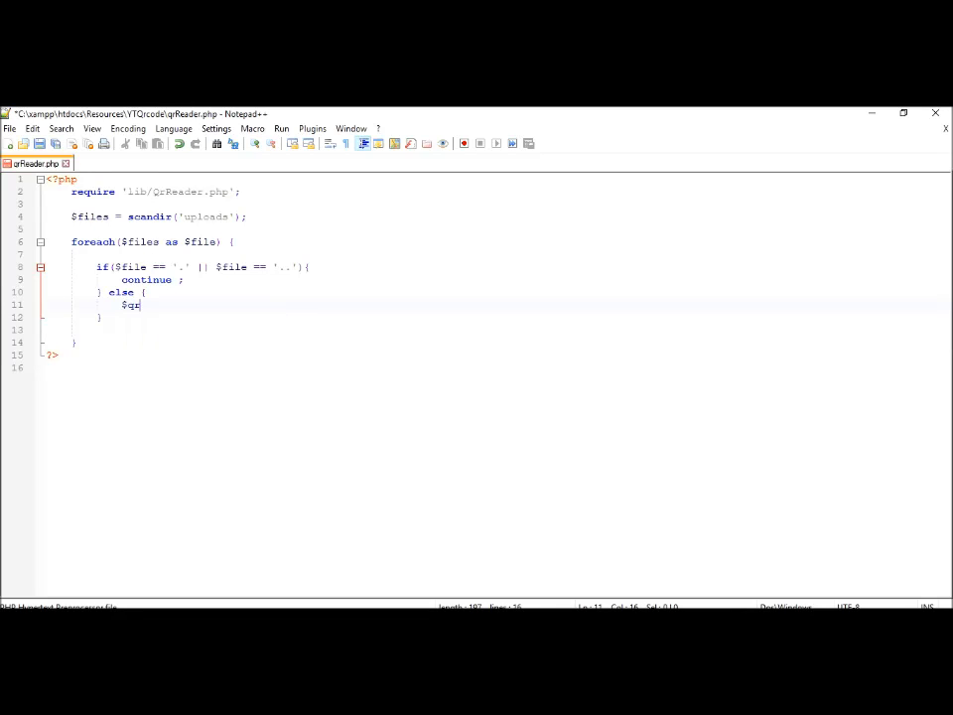
text(code)
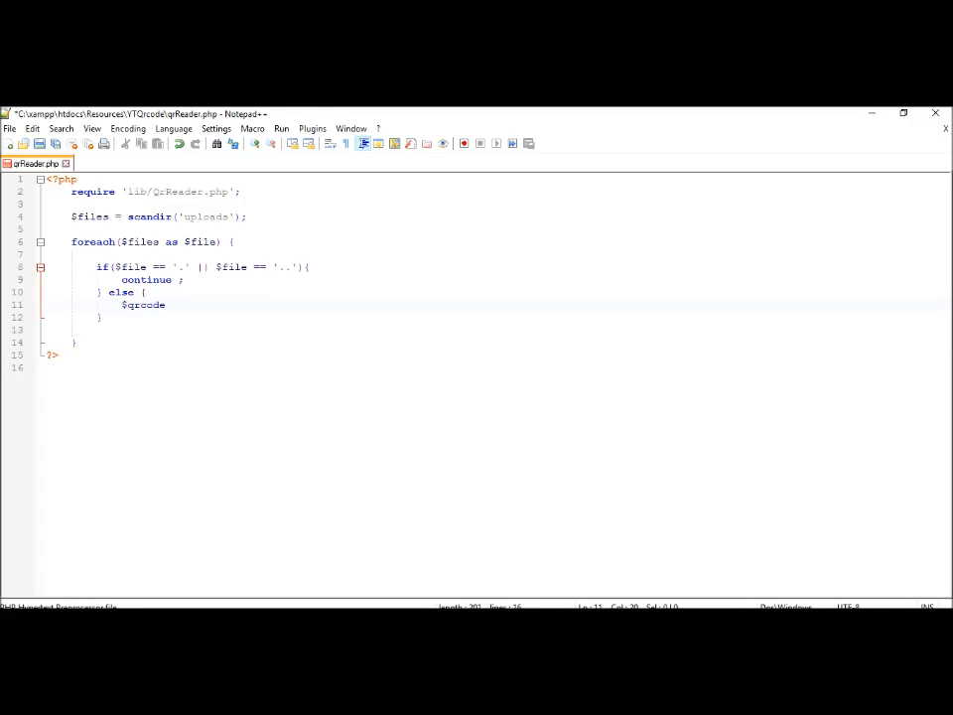
text(=)
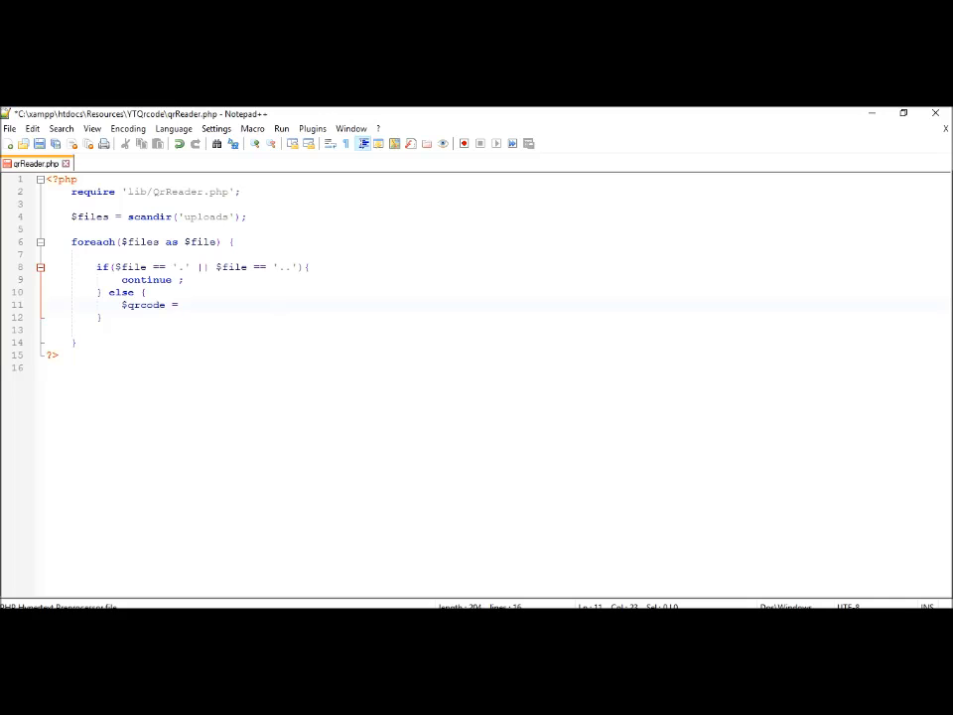
text(new)
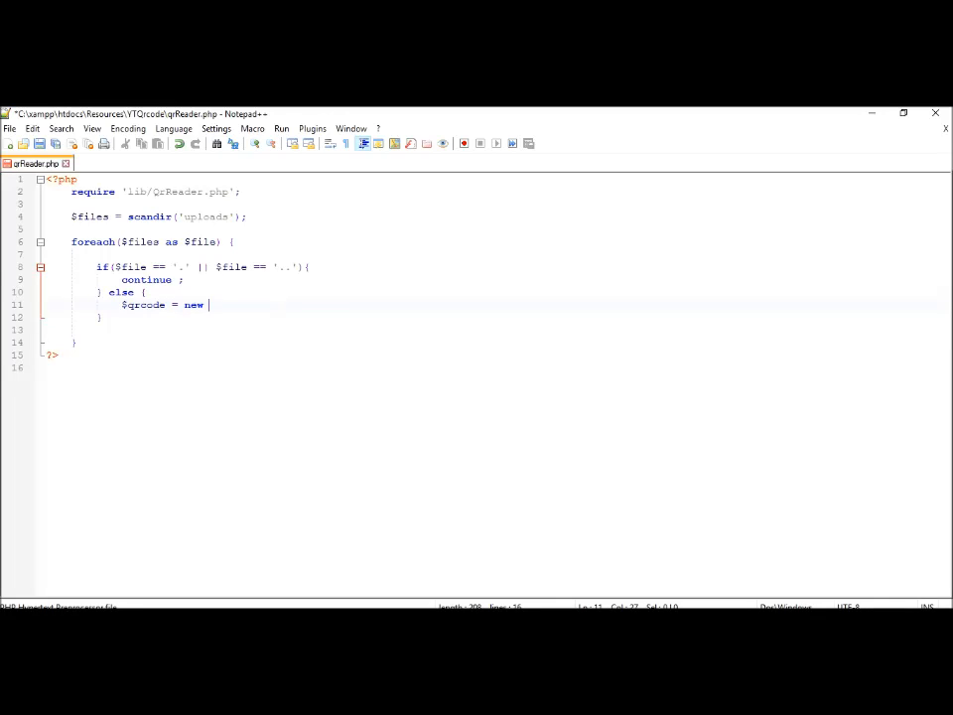
text(QrReader('');)
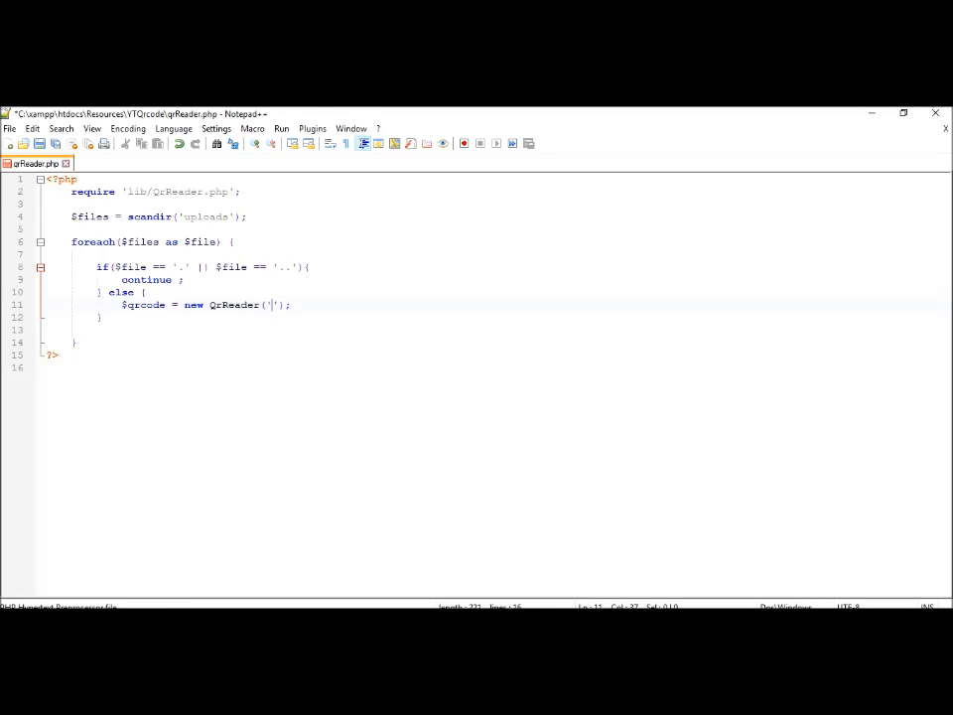
text(uploa)
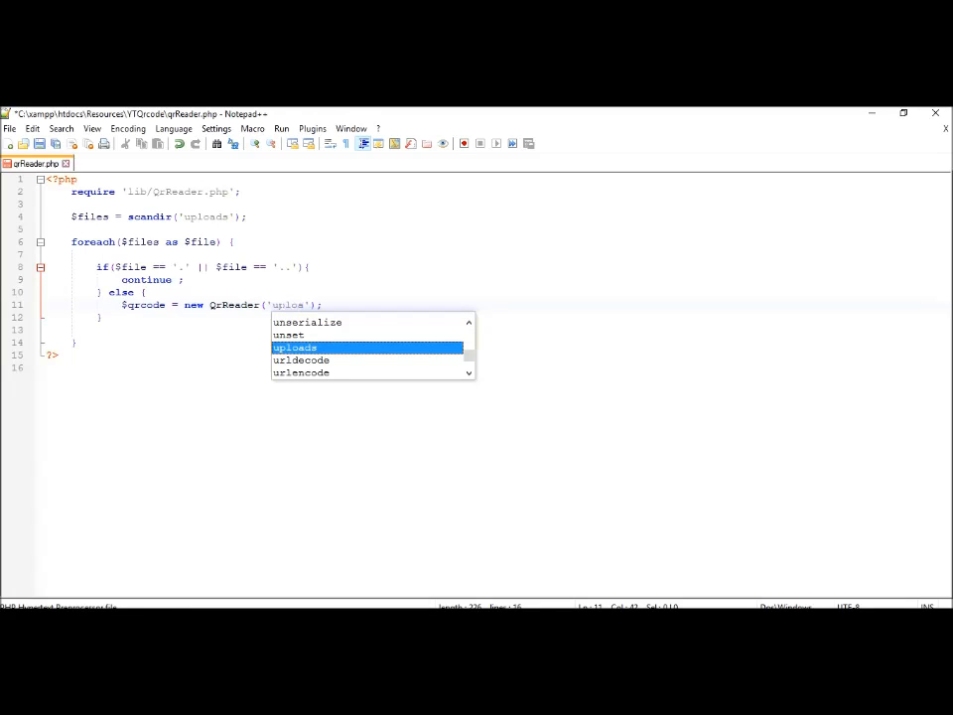
key(Enter)
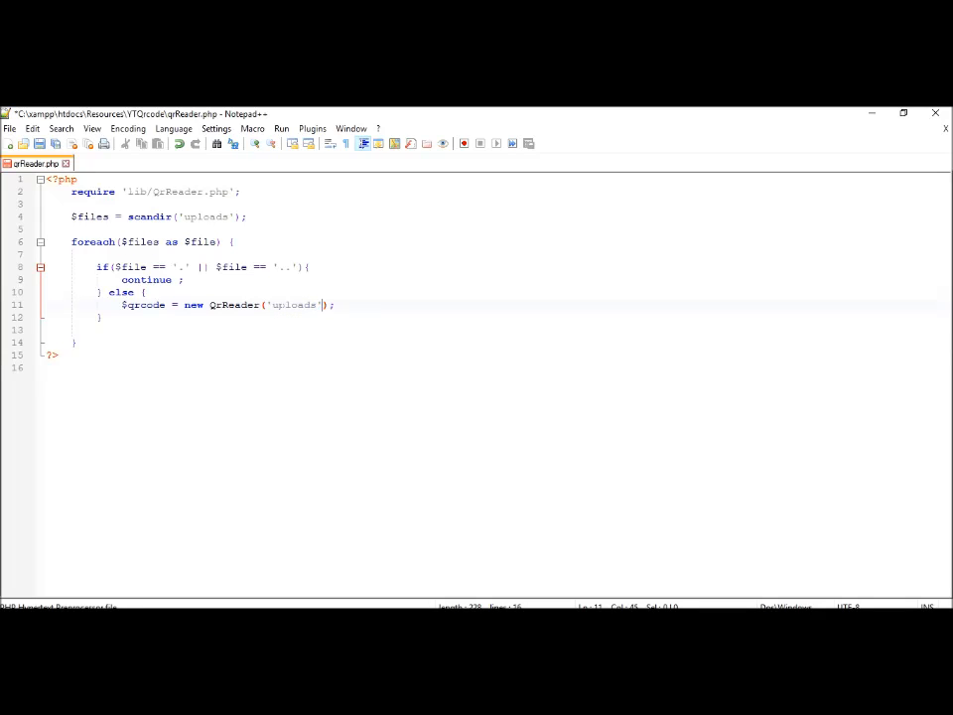
text(.)
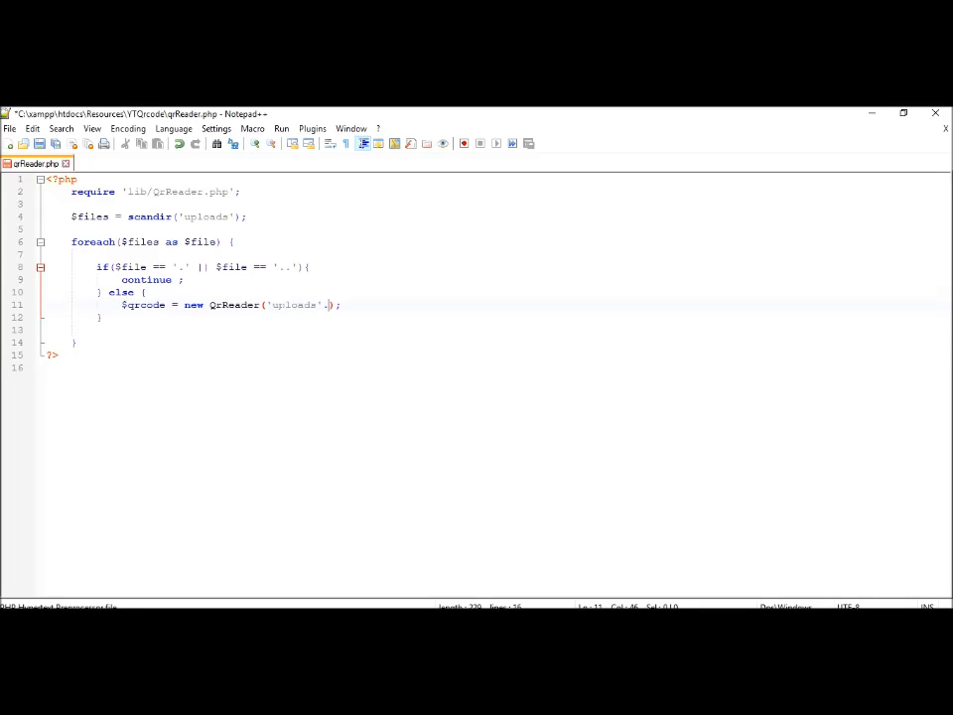
text(.$file)
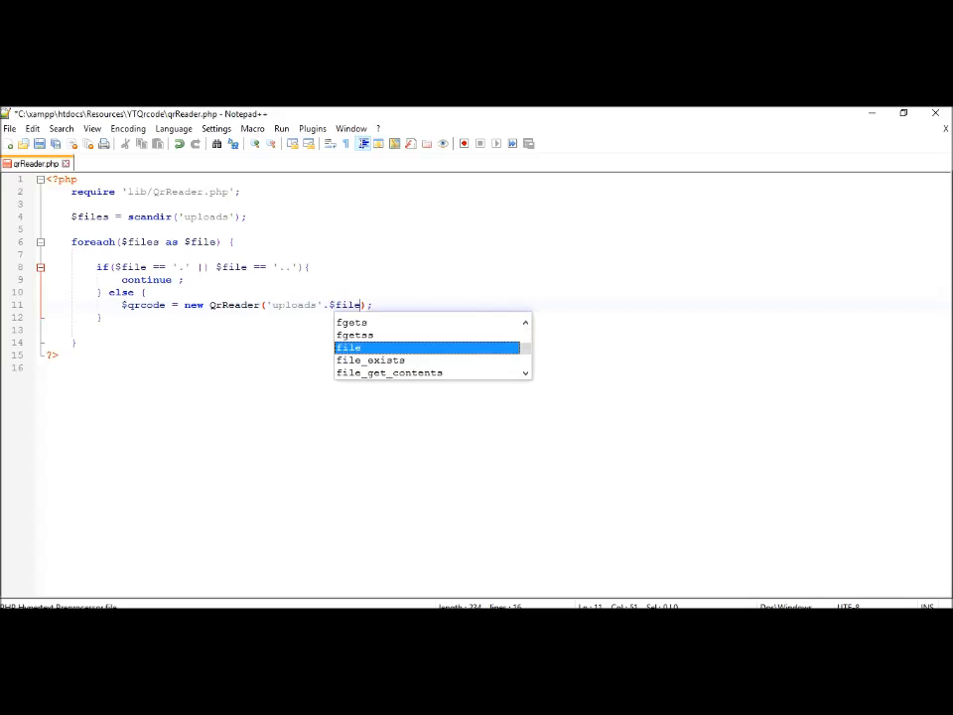
key(Escape)
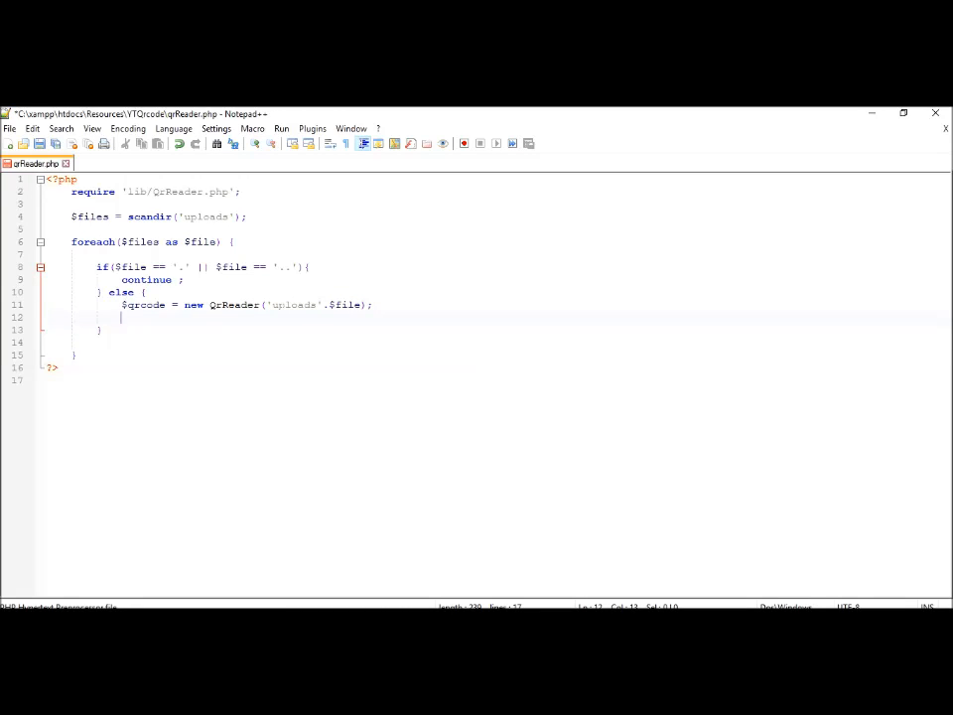
Step: Store the decoded result as $text = $qrcode->text();
text($qr)
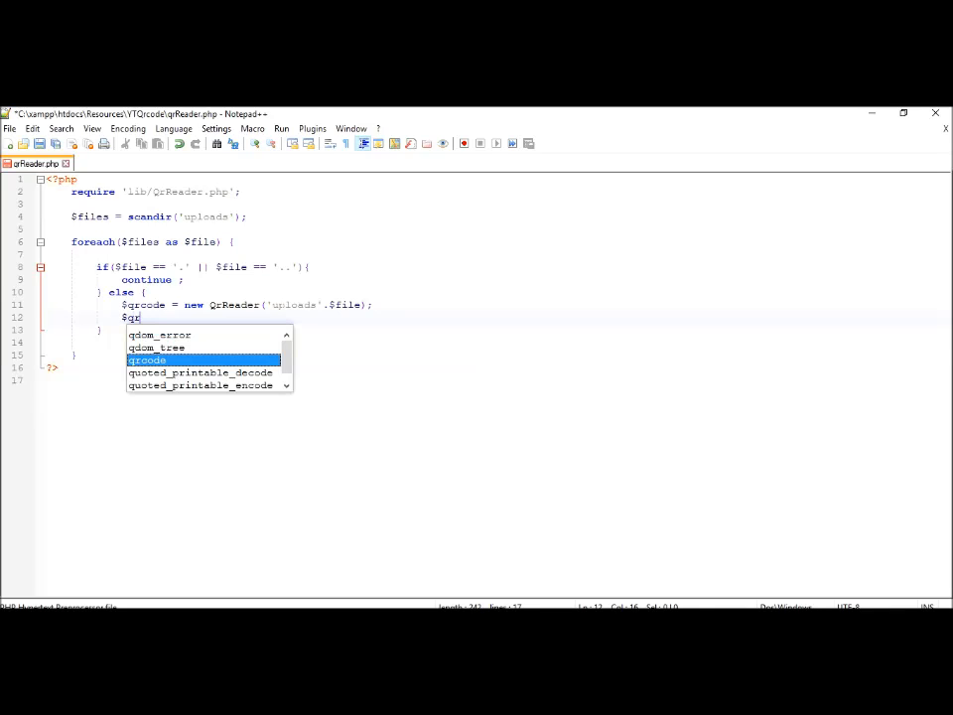
text(code->)
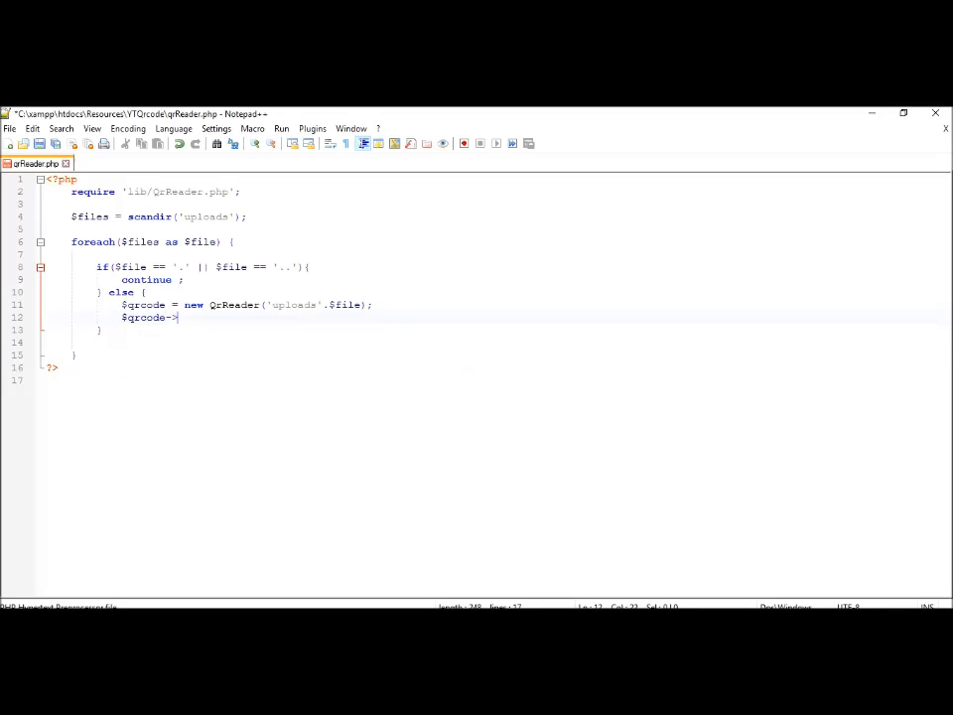
text(text)
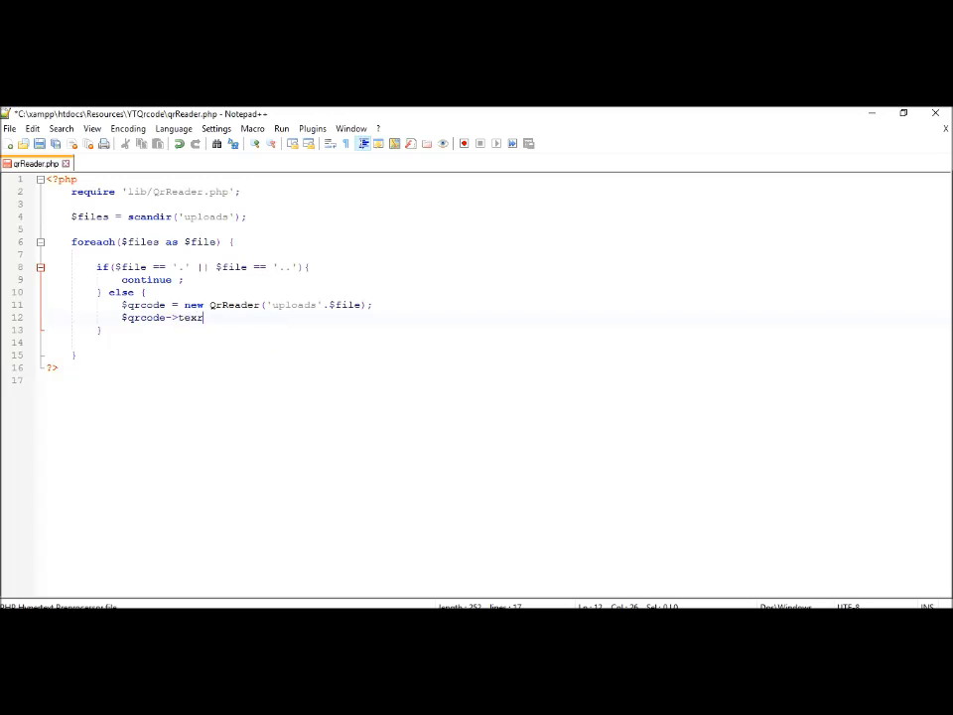
text(t();)
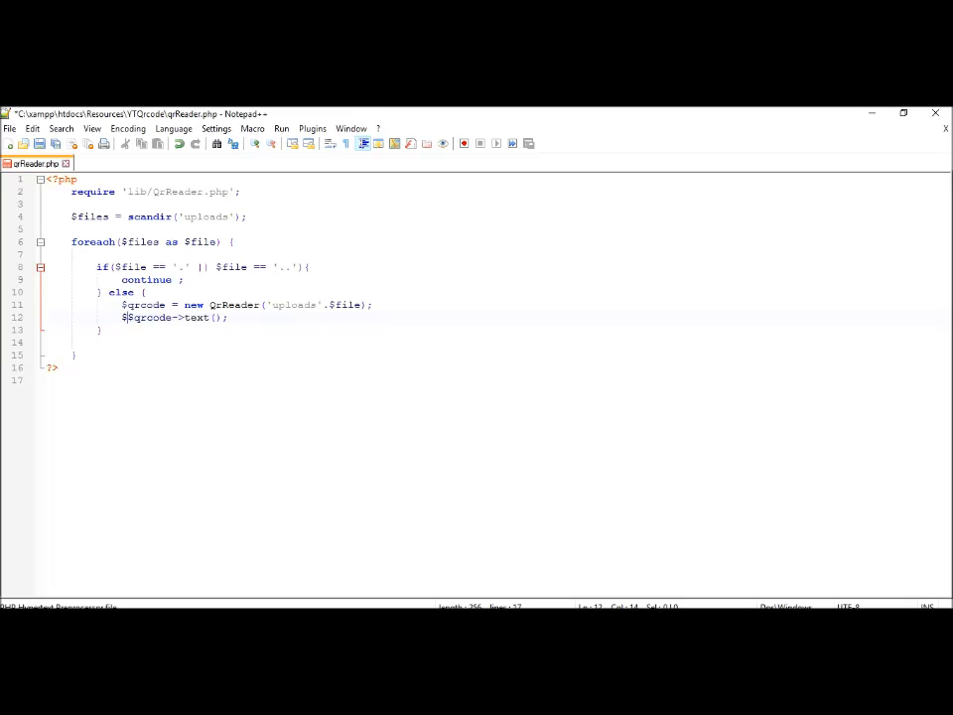
text(text =)
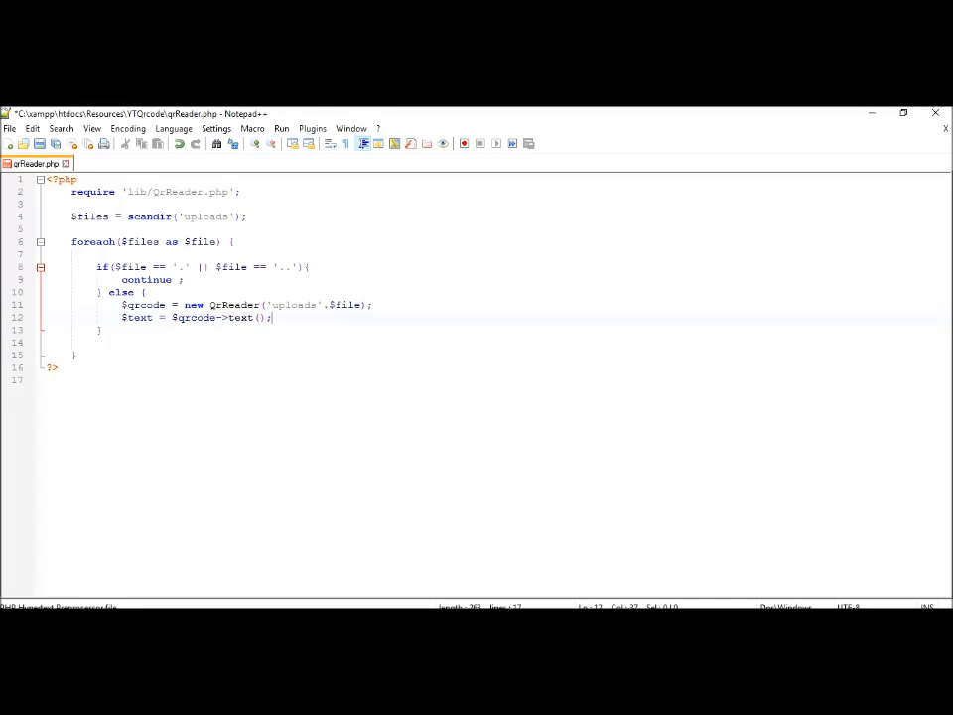
Step: Echo $text with a '<br>' and add the / separator after uploads in the path
text(echo)
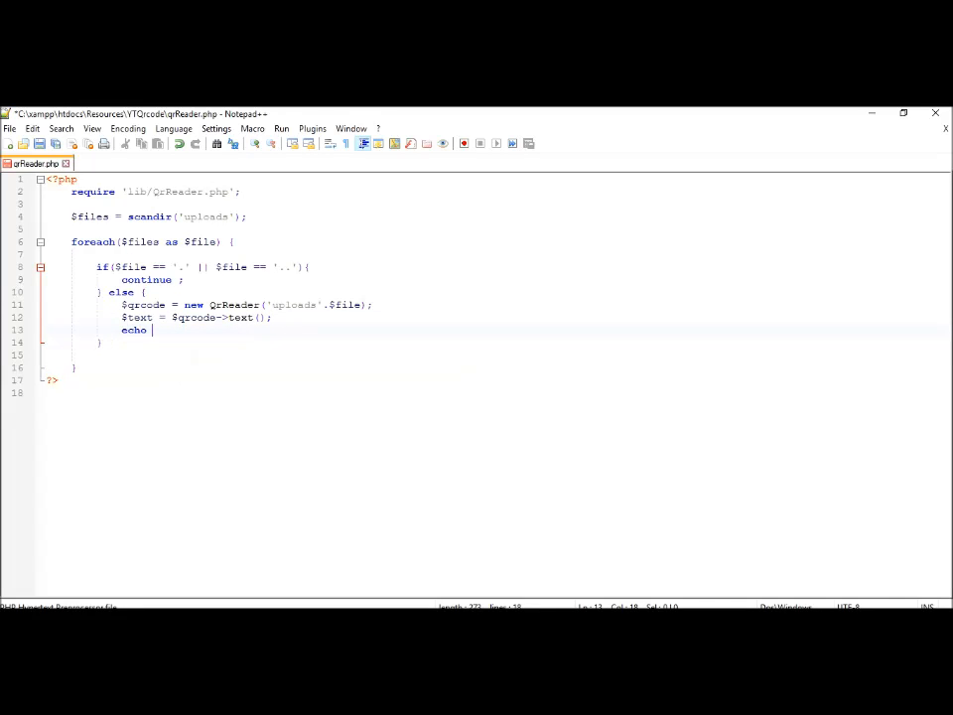
text($text.'<br>';)
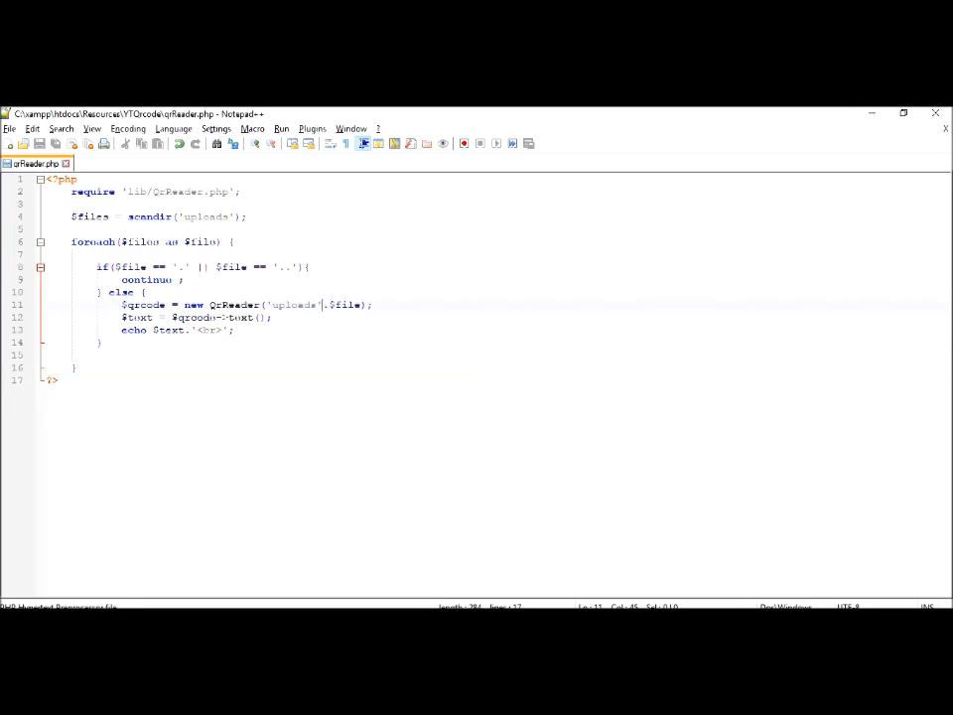
text(/)
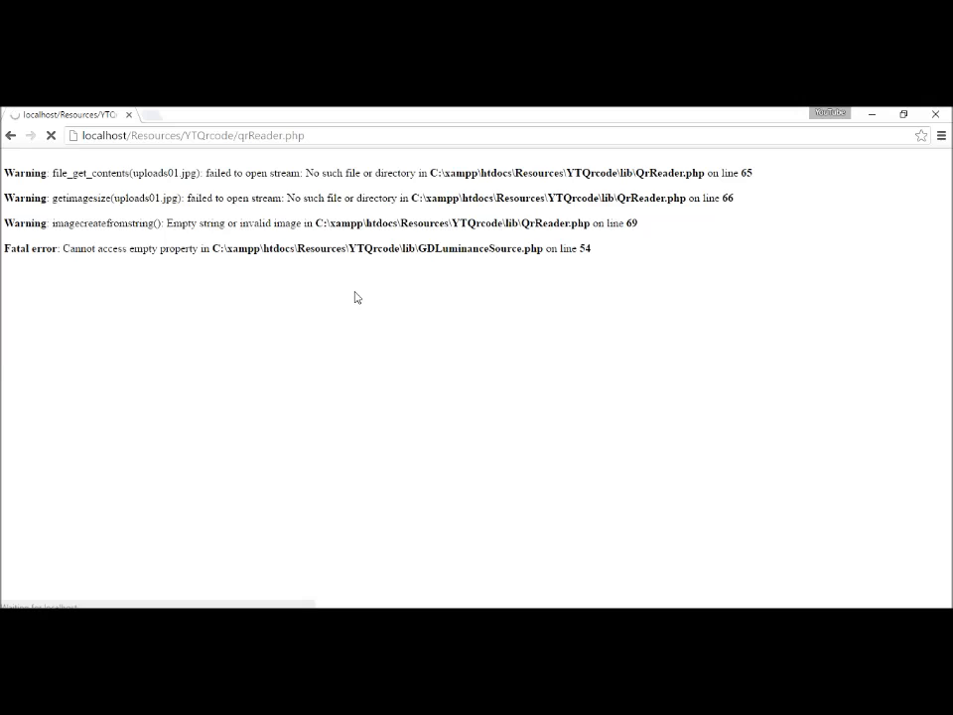
Step: Switch to File Explorer and show the two QR images in the uploads folder
click(51, 135)
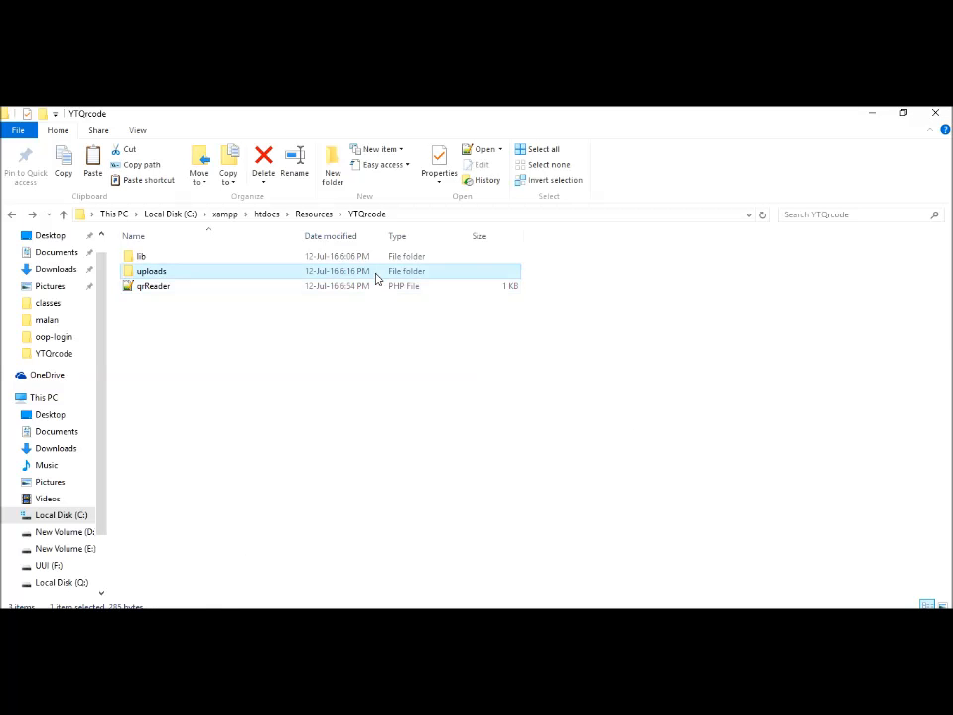
double_click(151, 270)
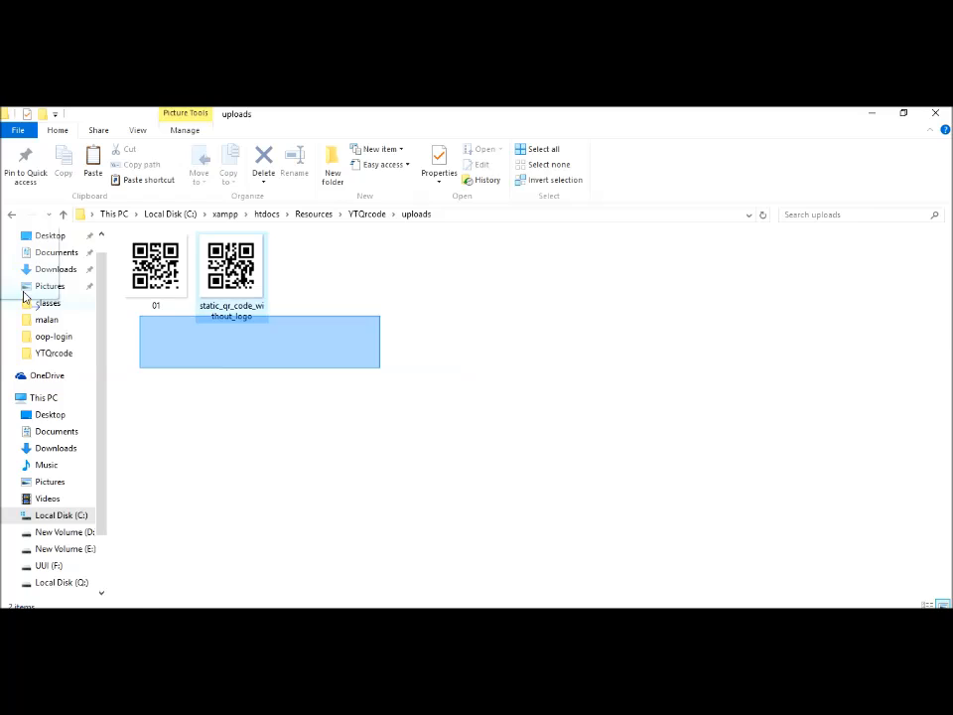